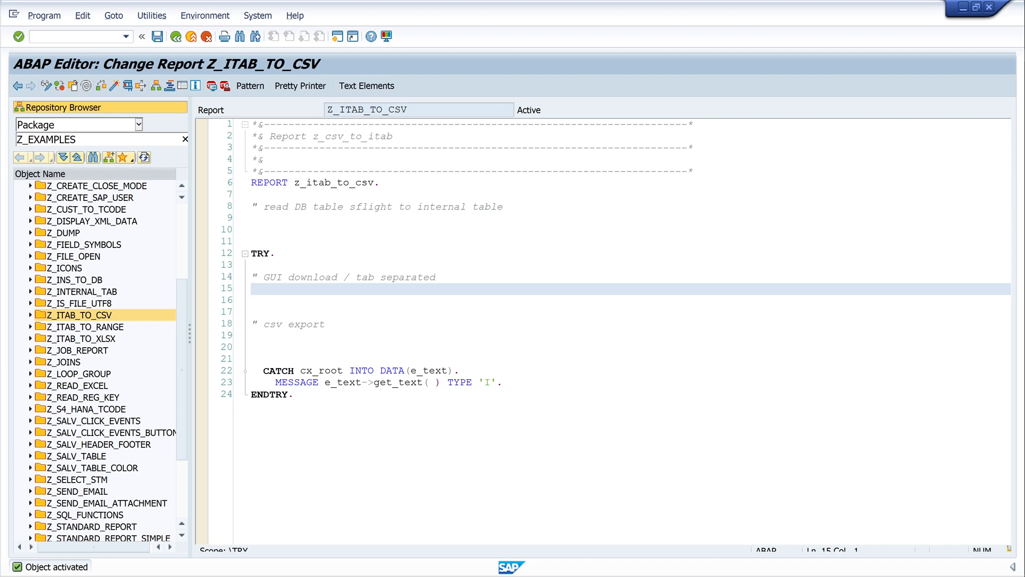
click(254, 288)
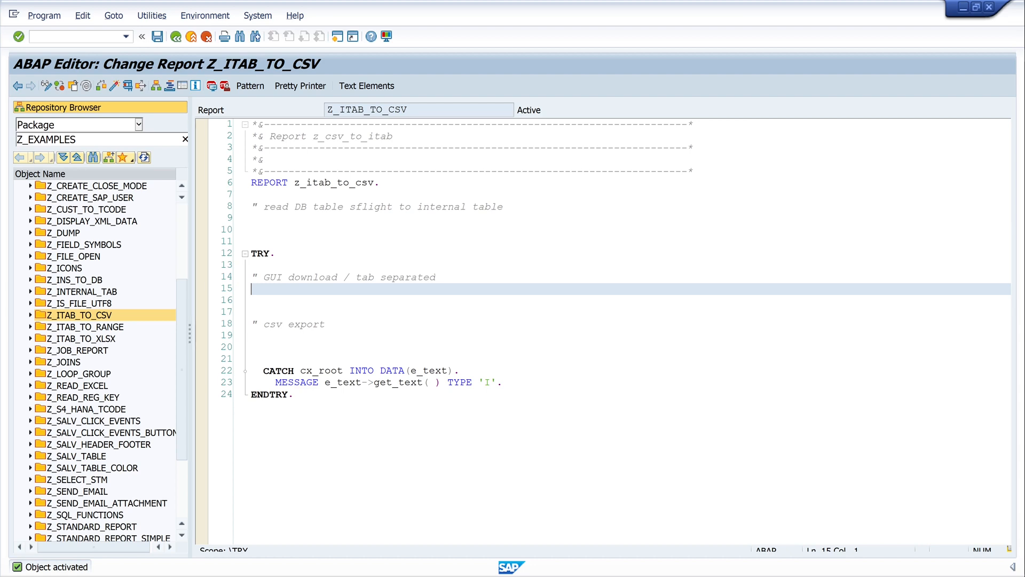
click(294, 324)
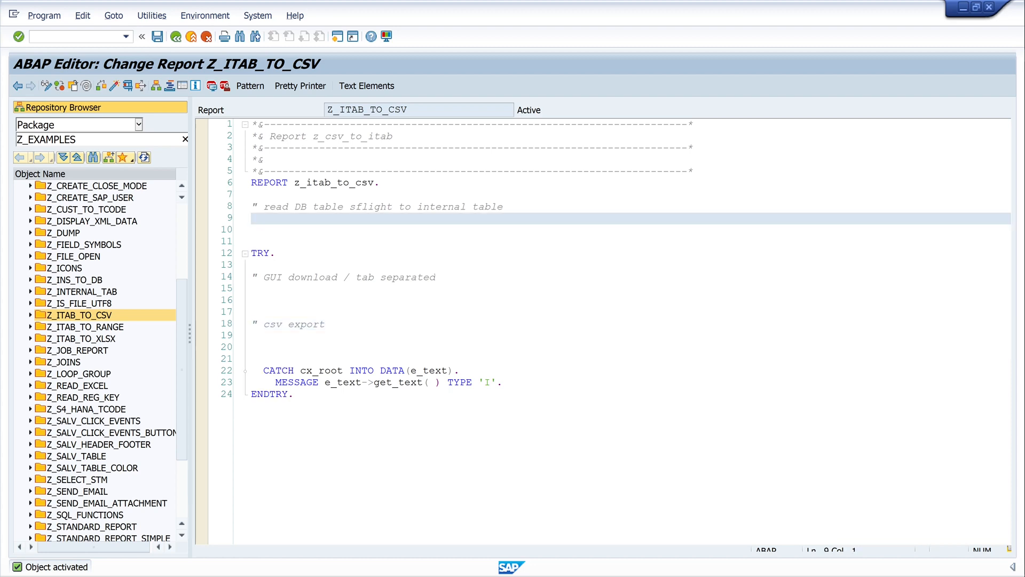
text(s)
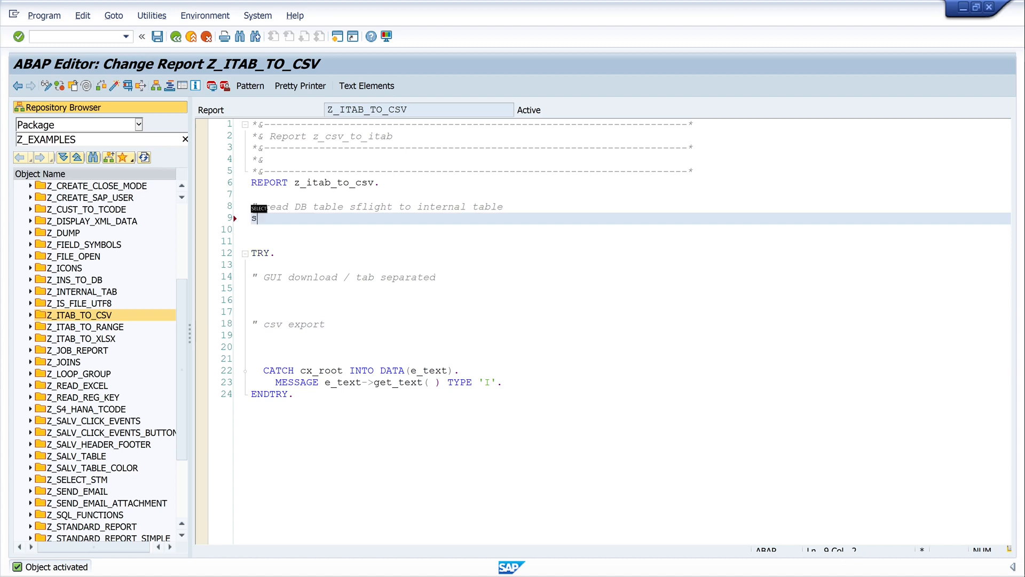
text(elect)
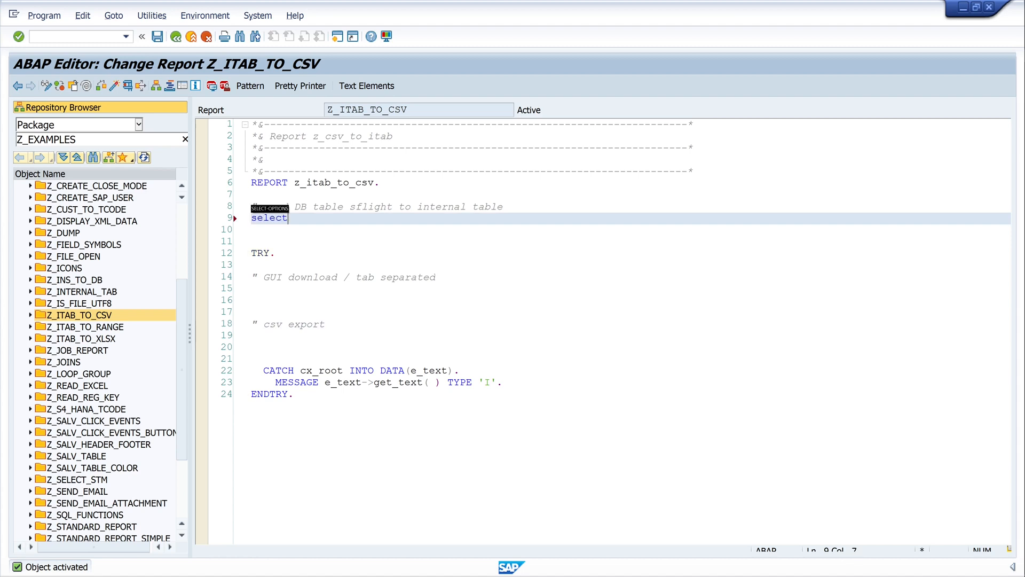
text(*)
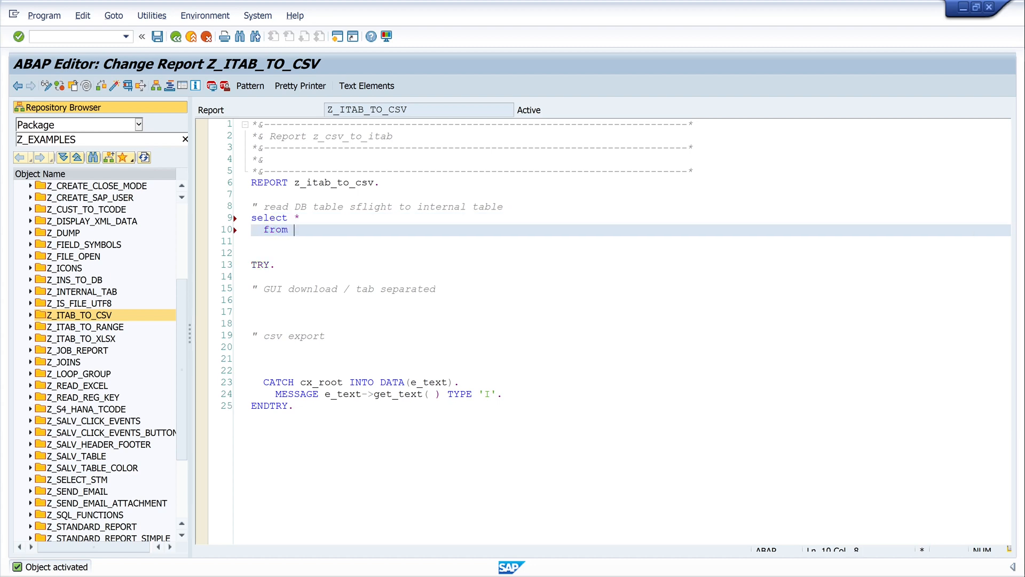
text(sflight)
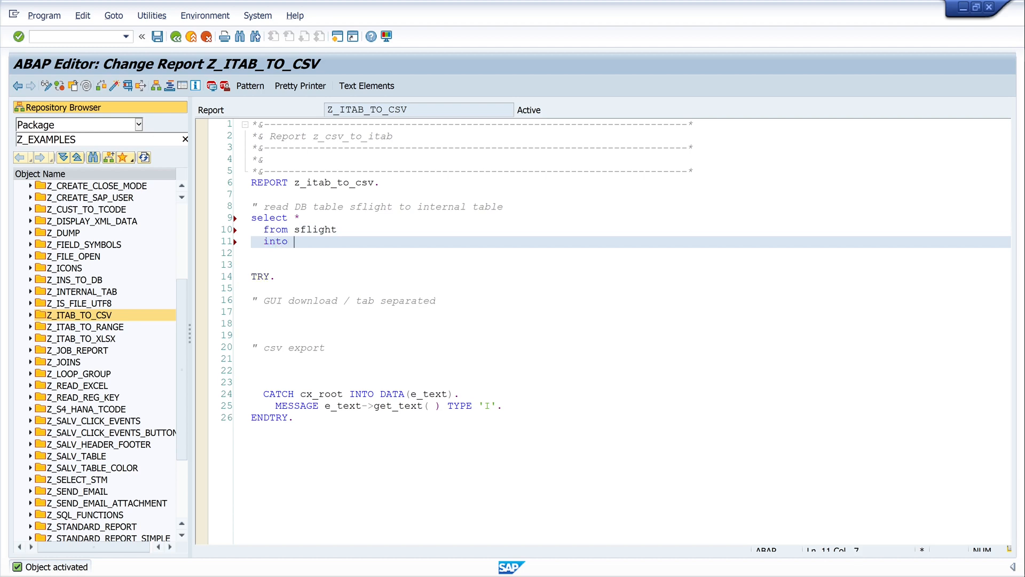
text(table)
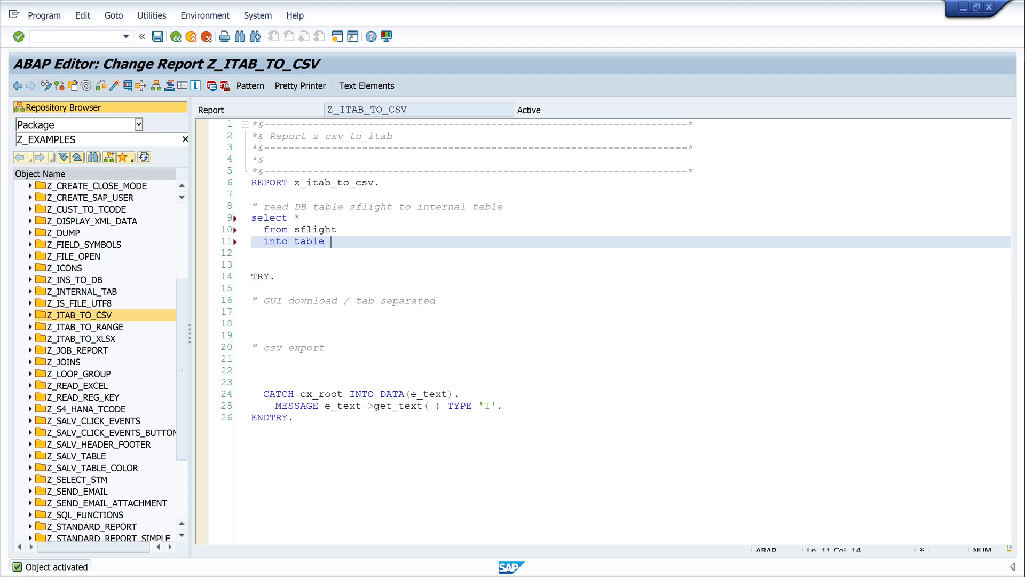
text(@Data)
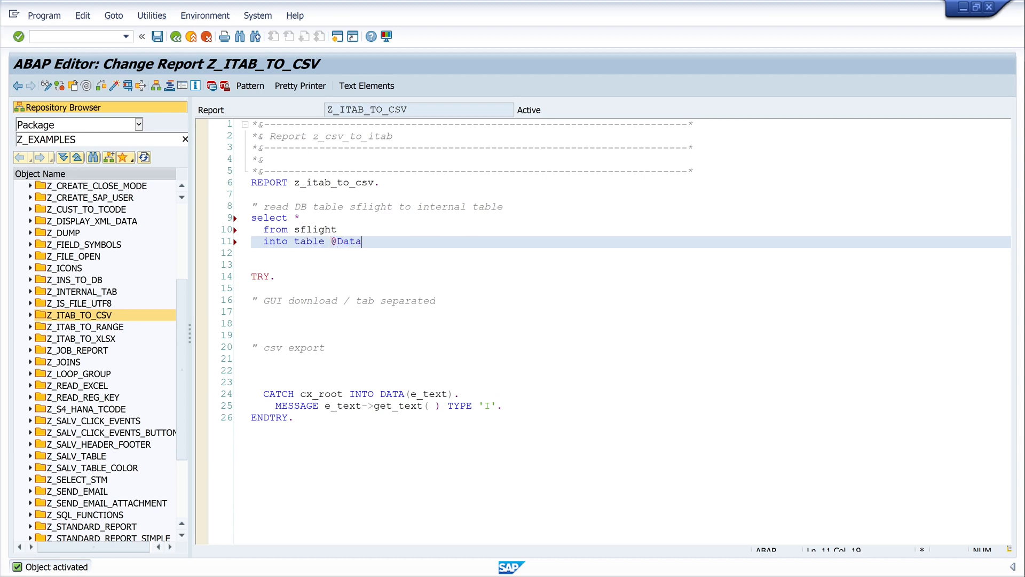
text((it_)
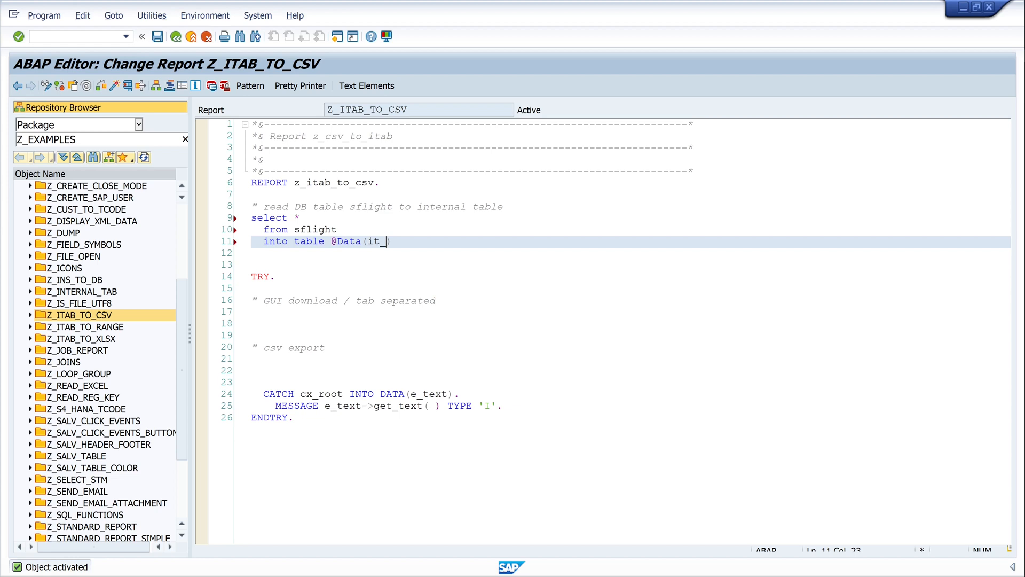
text(sflight)
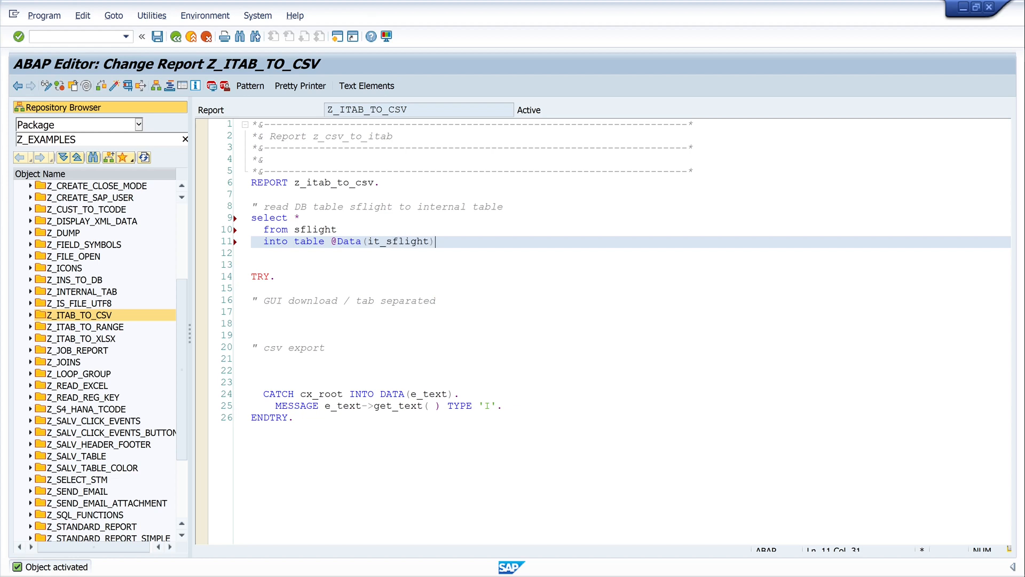
text(.)
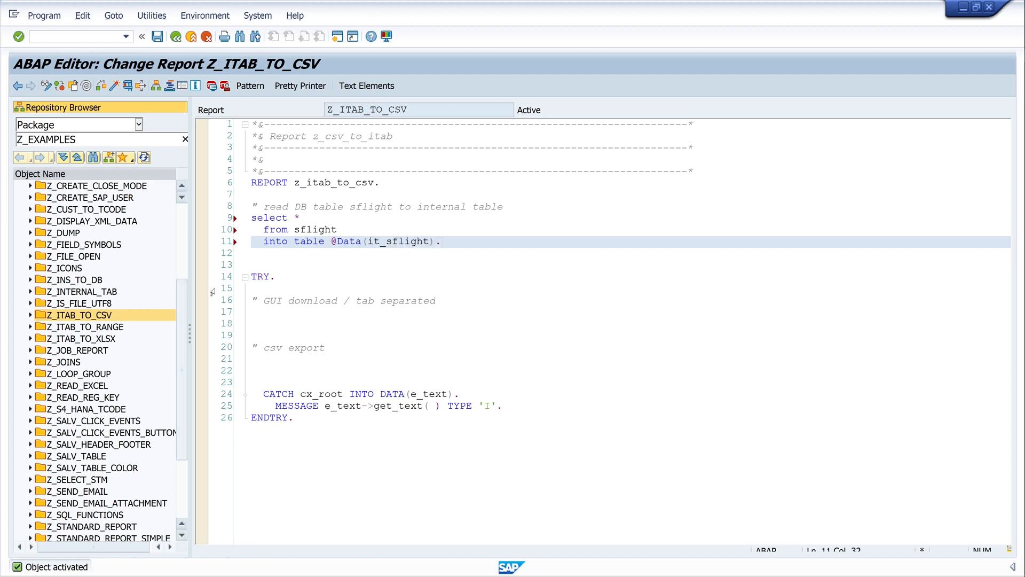
click(251, 312)
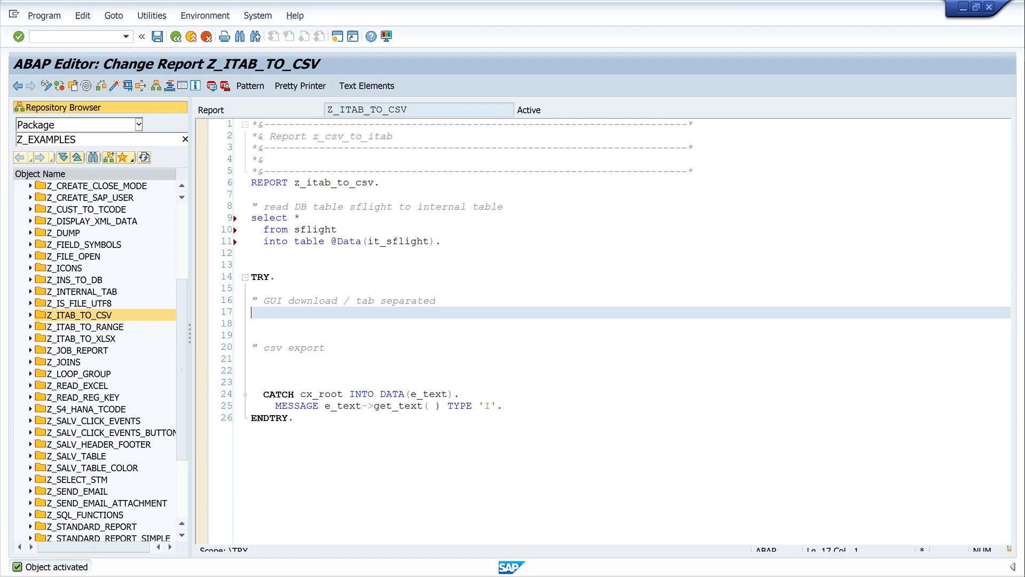
Start a cl_gui_frontend_services=>gui_download( call under the GUI download comment.
text(cl_gui)
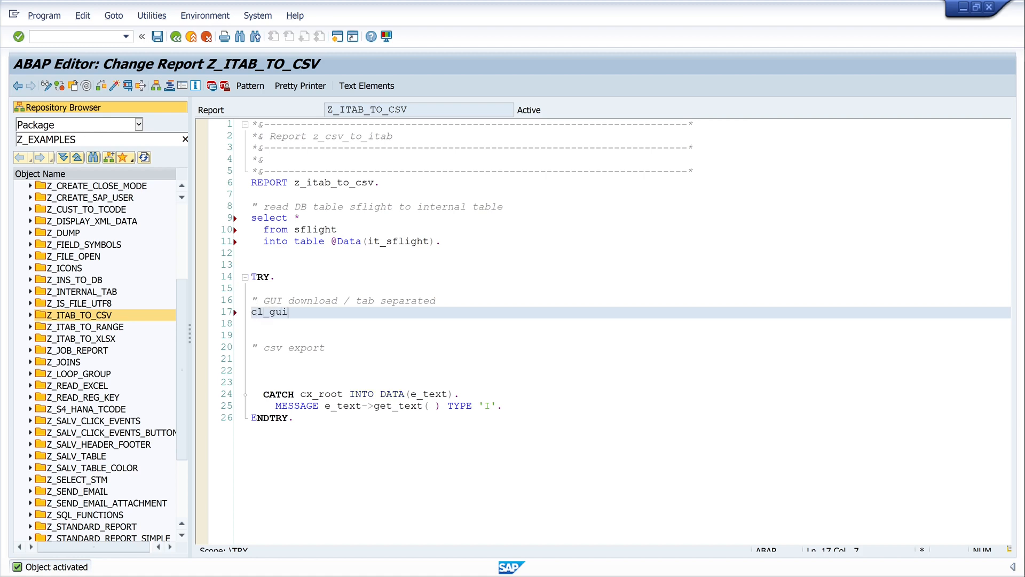
text(_frontend)
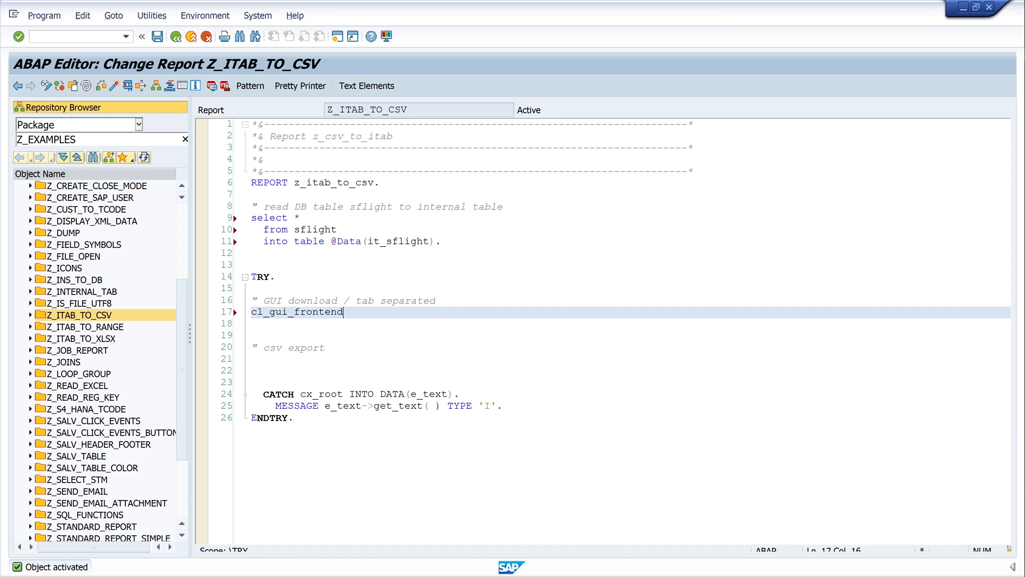
text(_service)
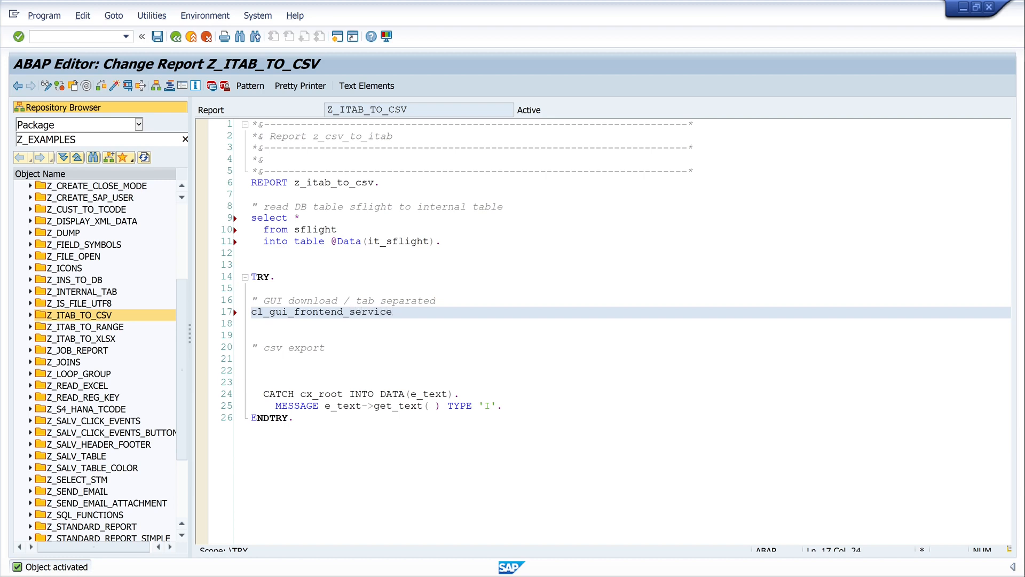
text(s=>)
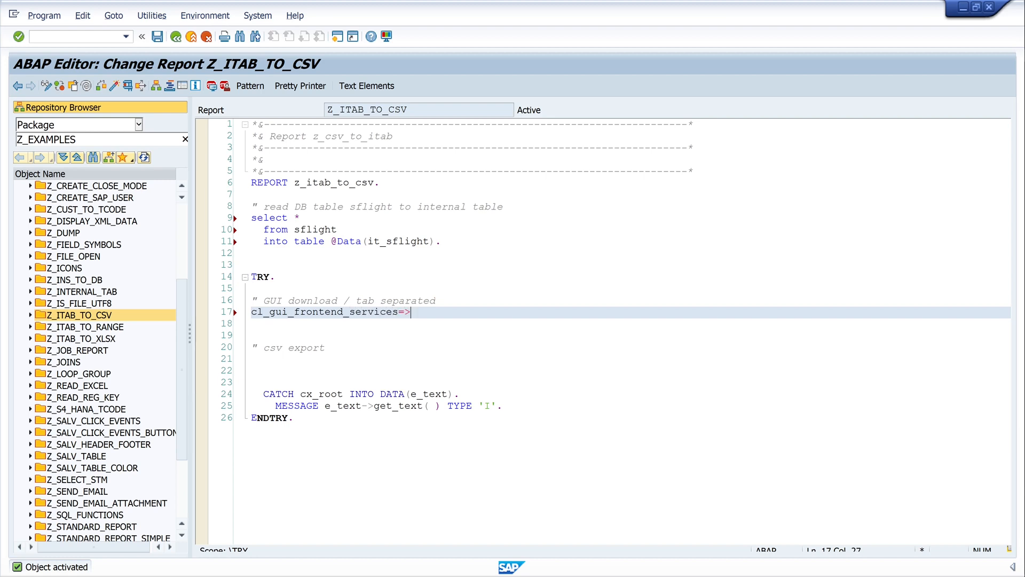
text(gui)
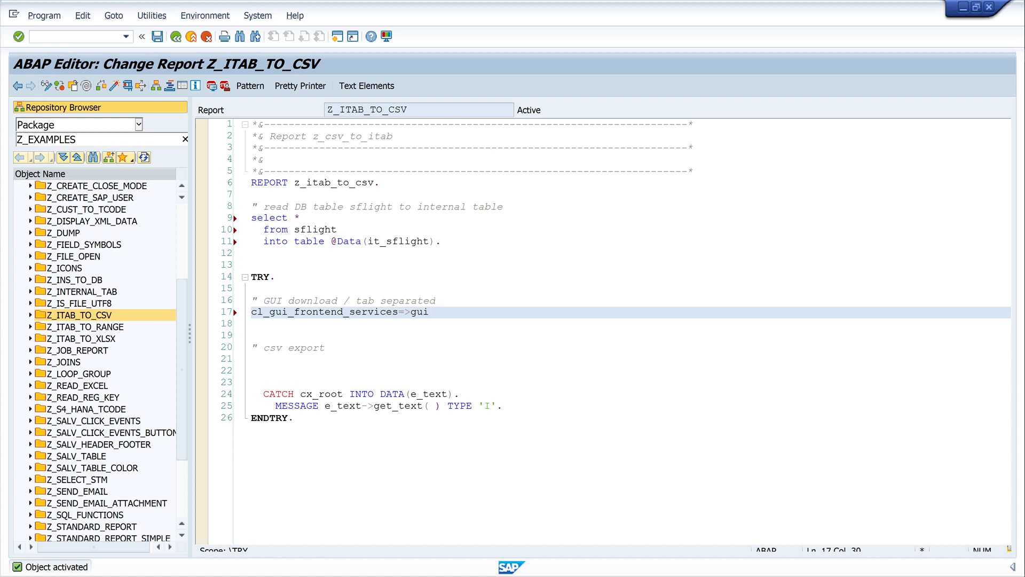
text(_down)
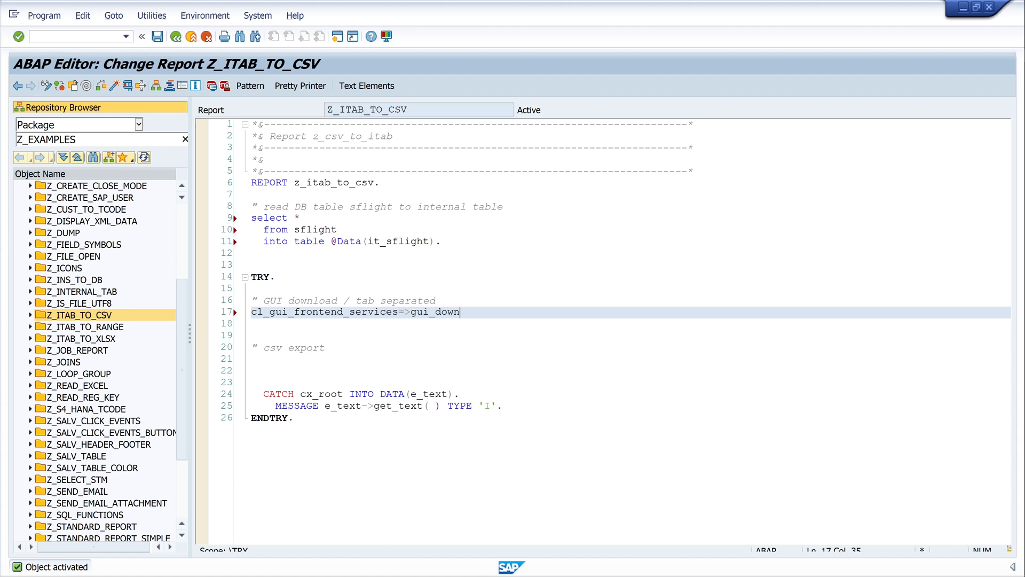
text(load)
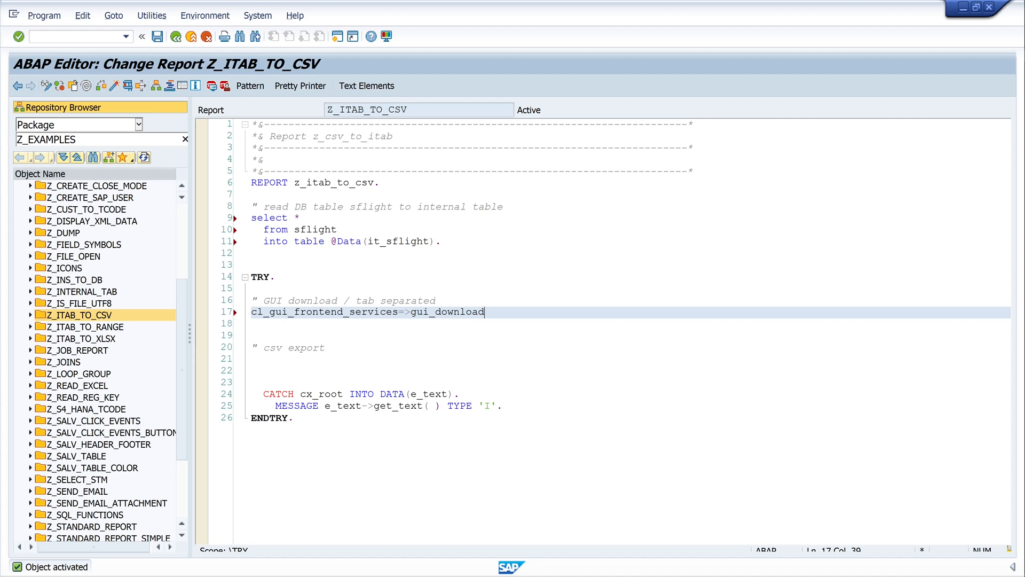
text(()
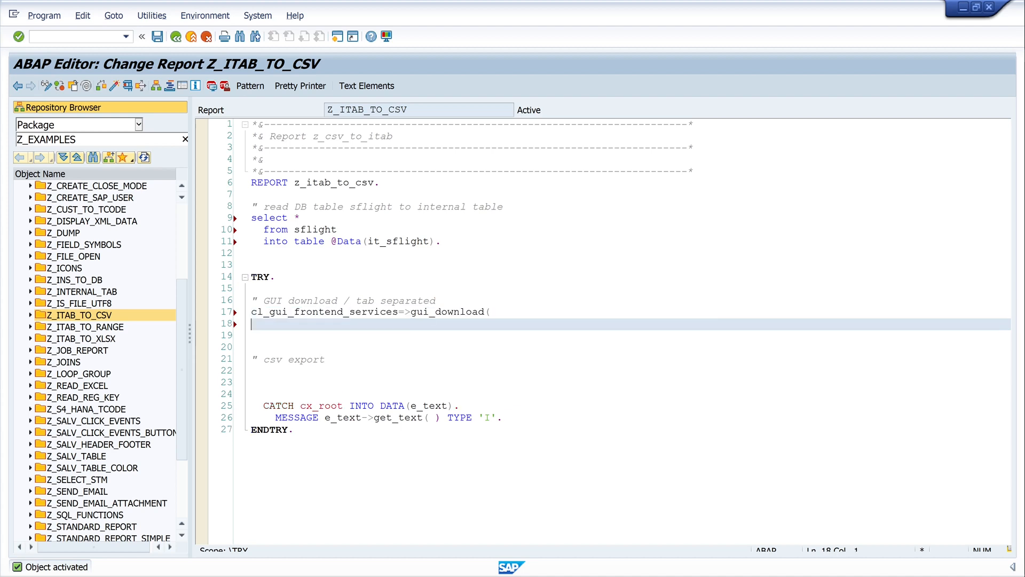
Add EXPORTING filename = 'C:\temp\itab.txt' to the download call.
text(E)
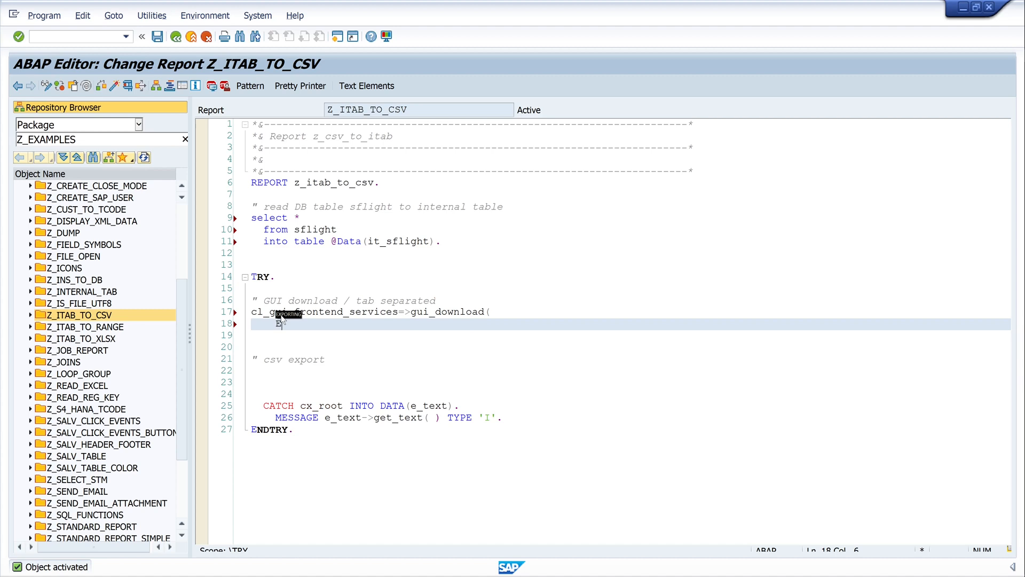
text(EXPORTING)
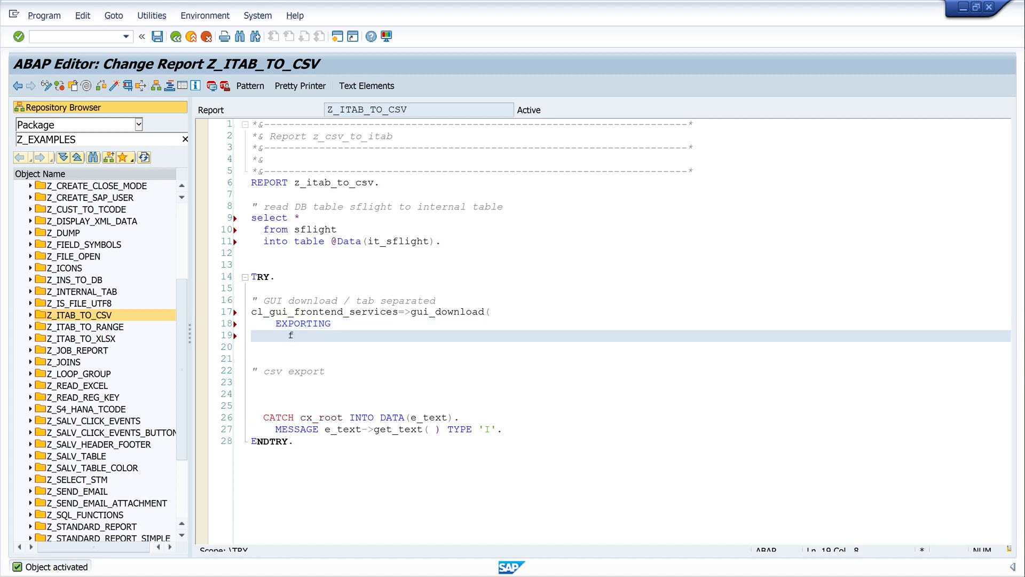
text(ilename)
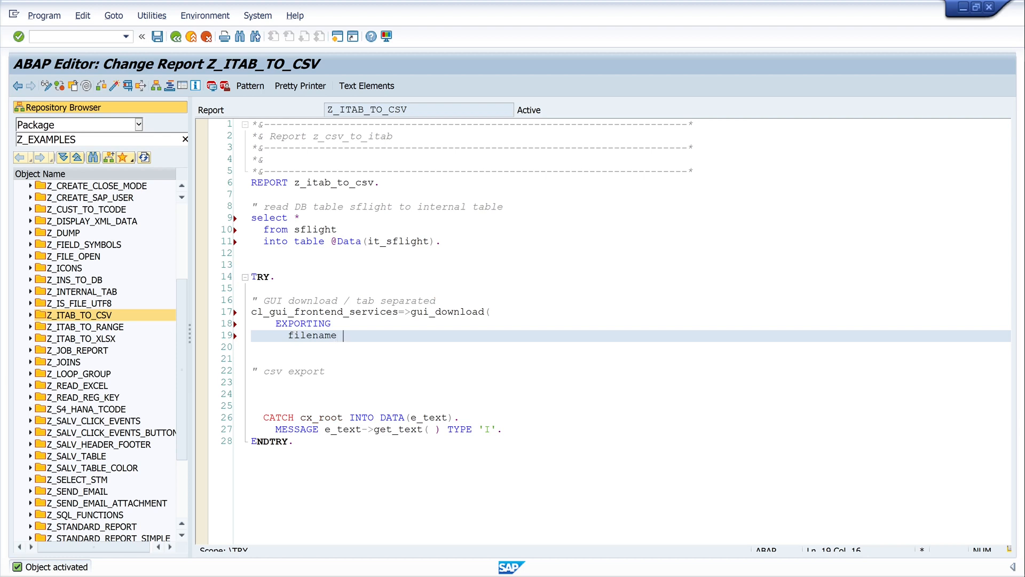
text(= '')
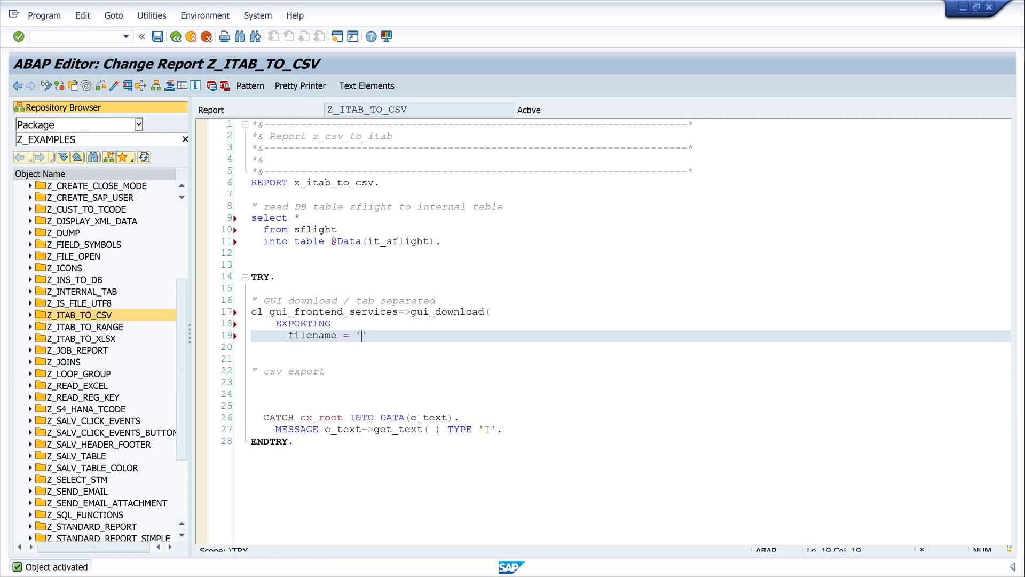
text(C:\)
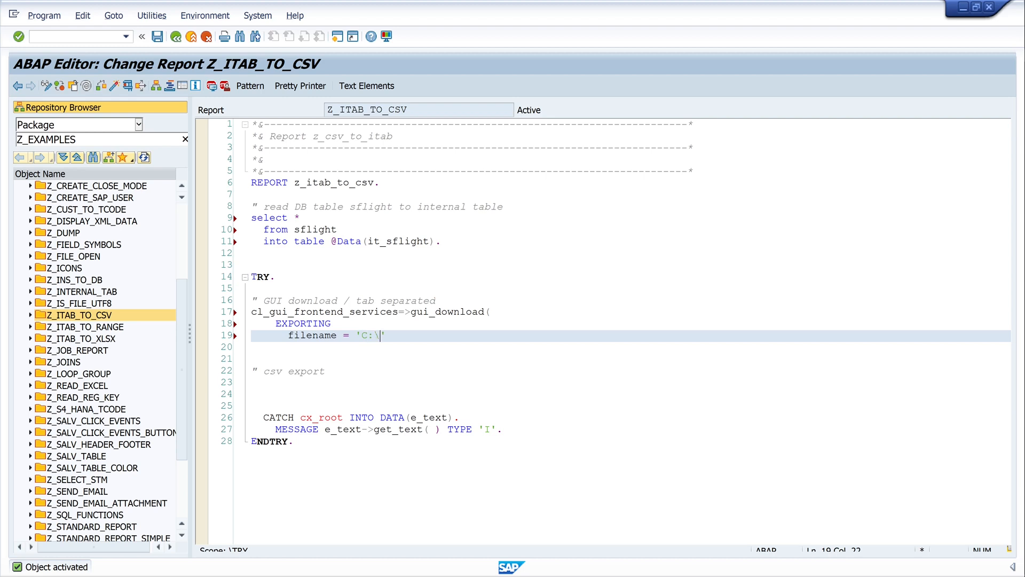
text(t)
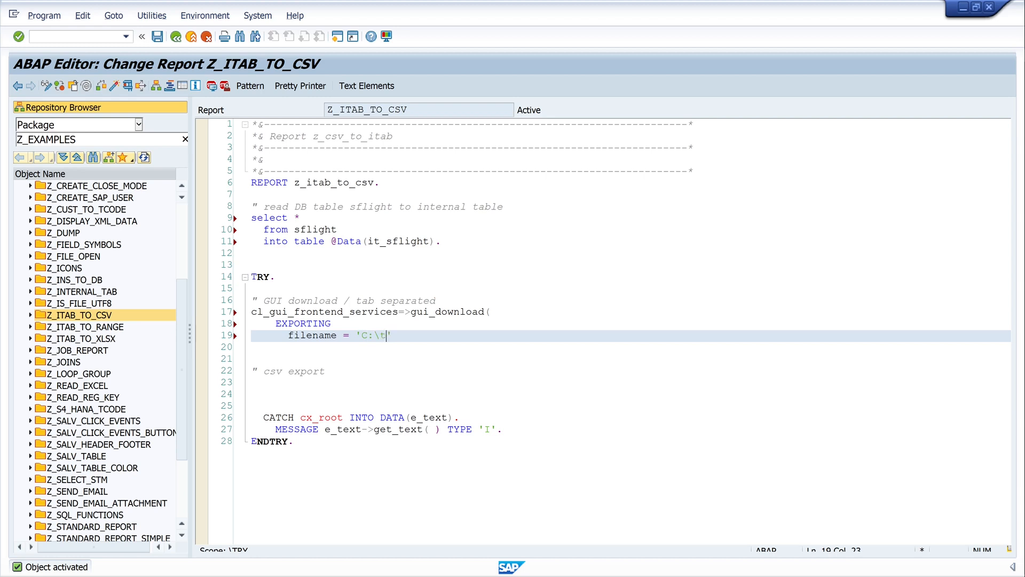
text(emp)
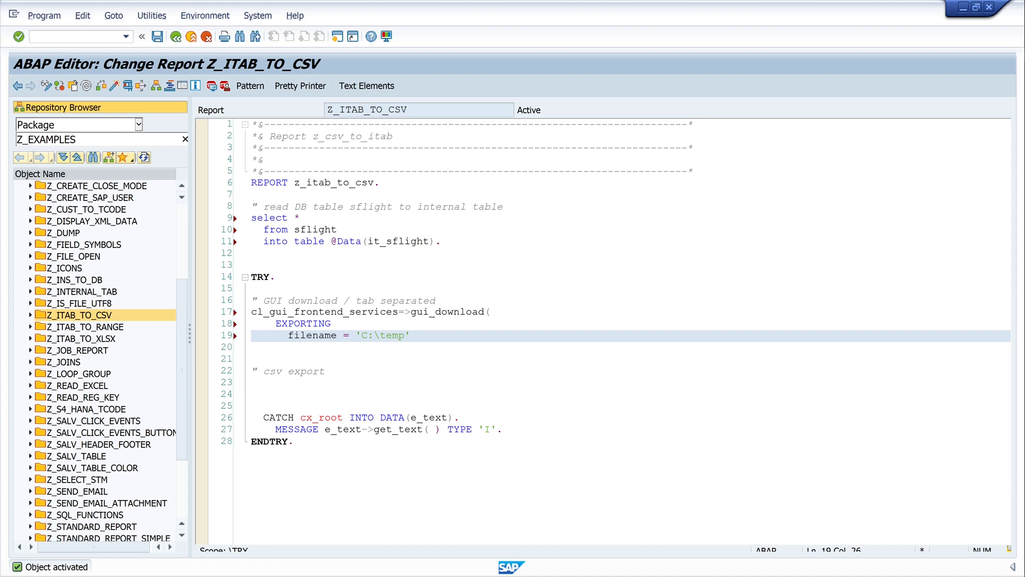
text(\itab)
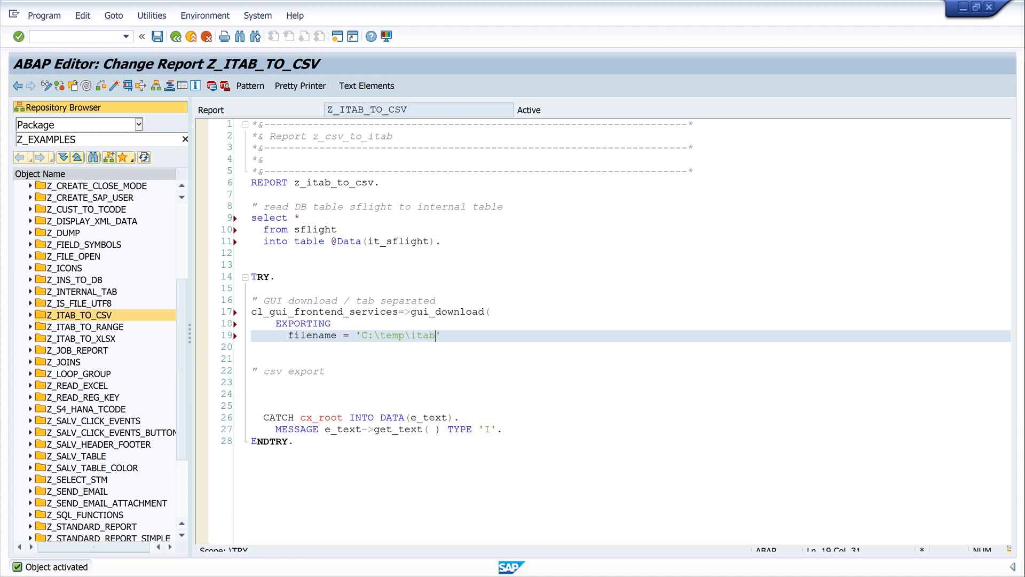
text(.txt)
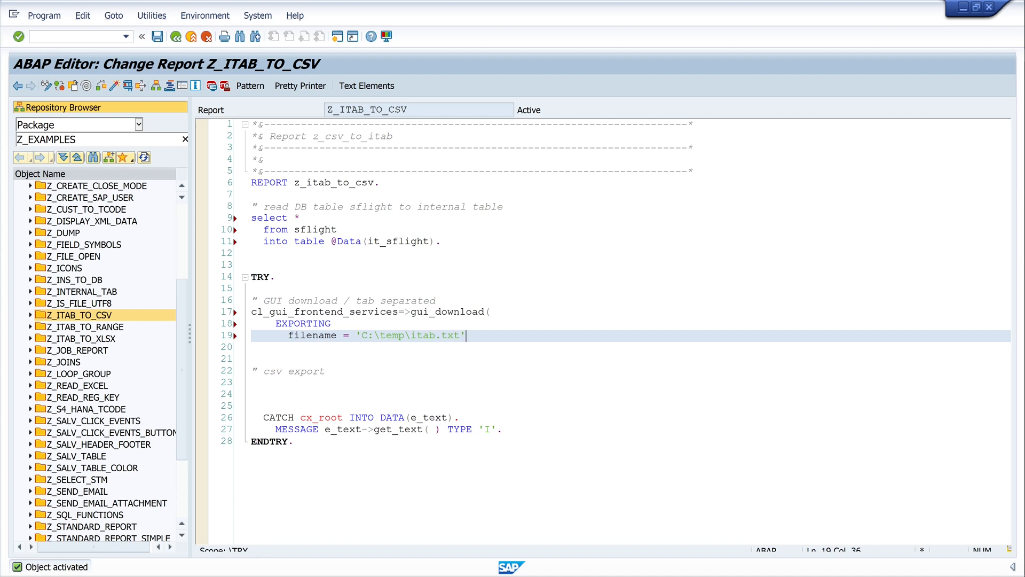
Add filetype = 'DAT' and codepage = '4110' parameters to the download call.
key(Return)
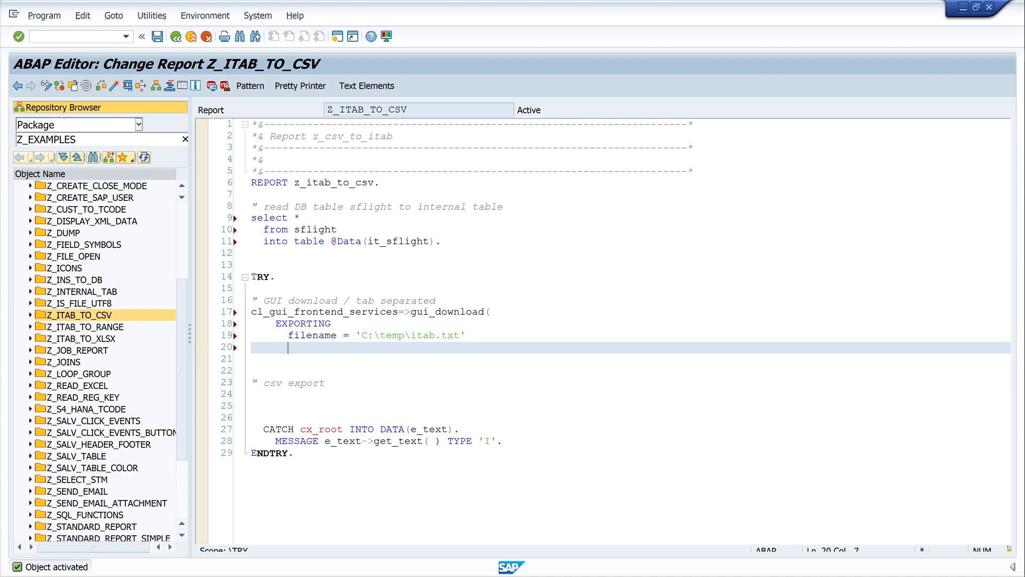
text(filetype)
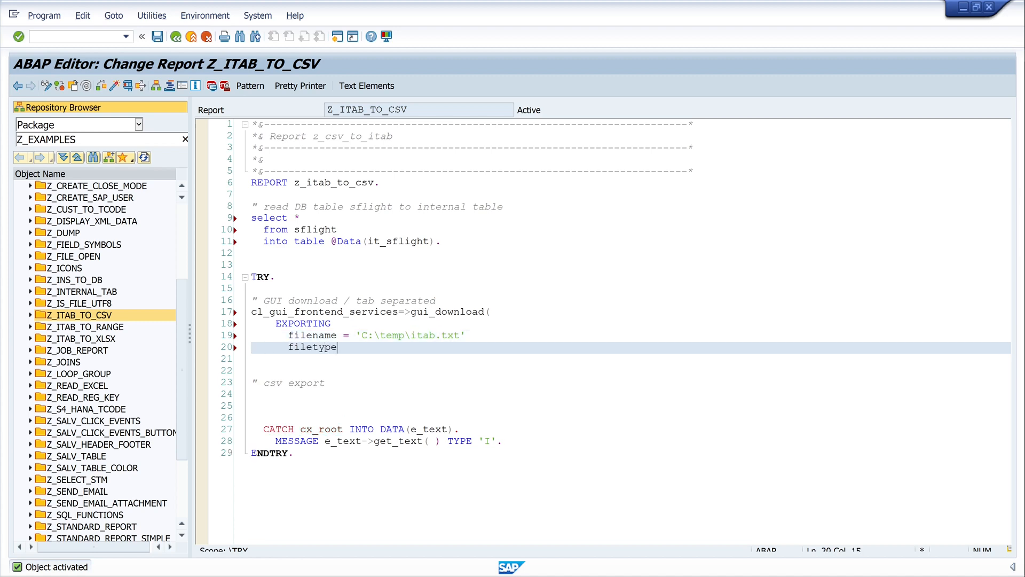
text(=)
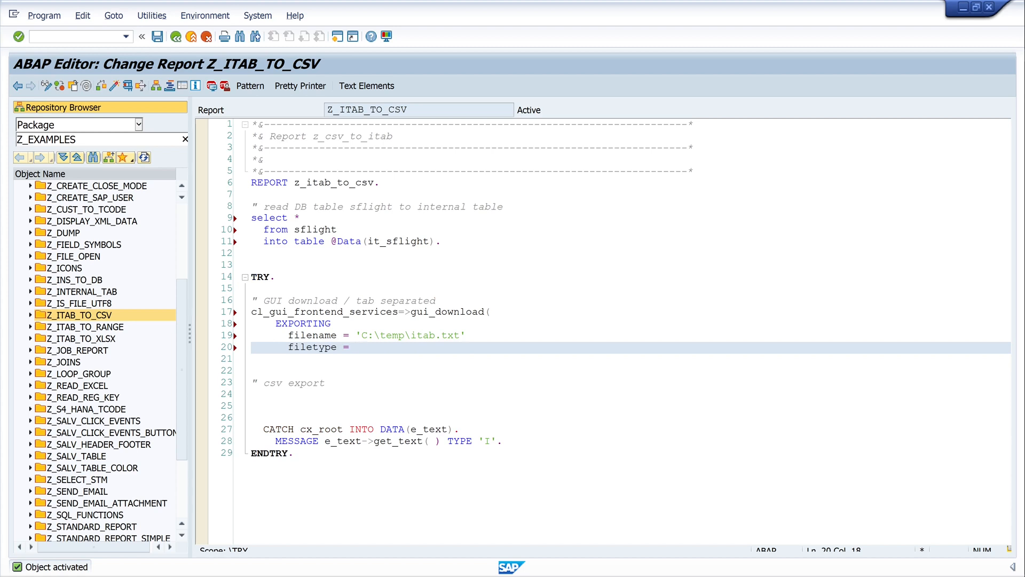
text('DAT')
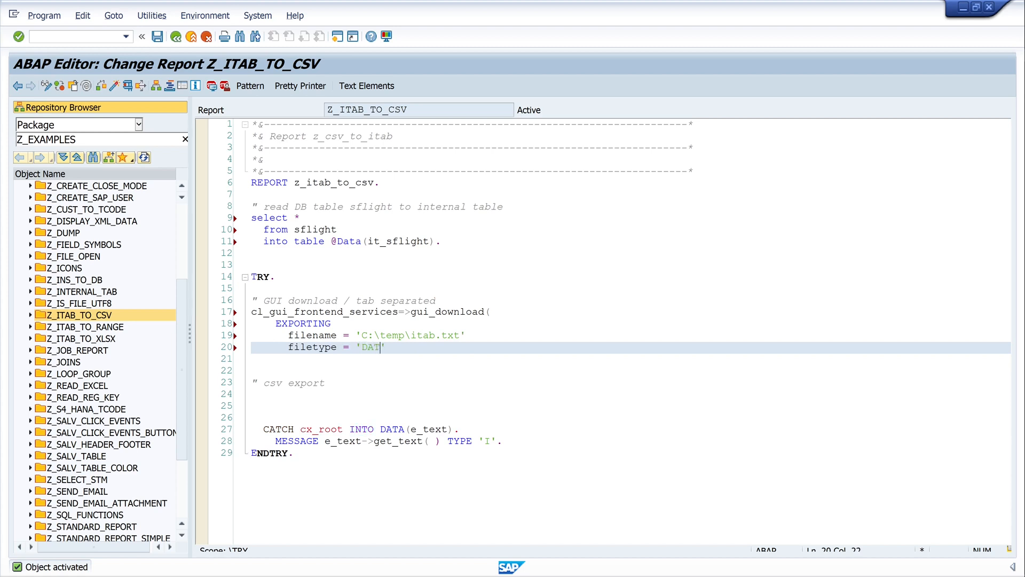
key(Return)
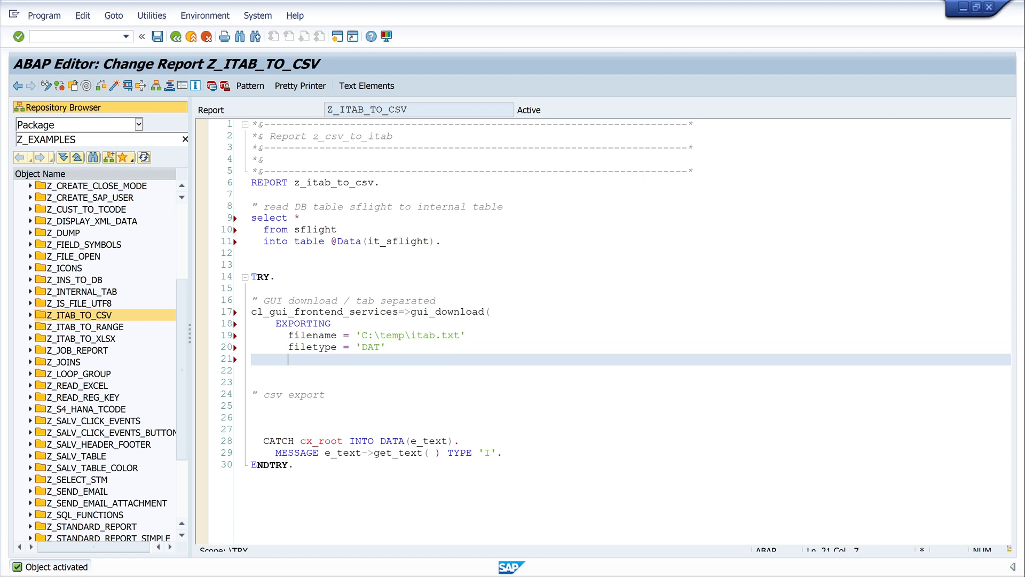
text(codepage)
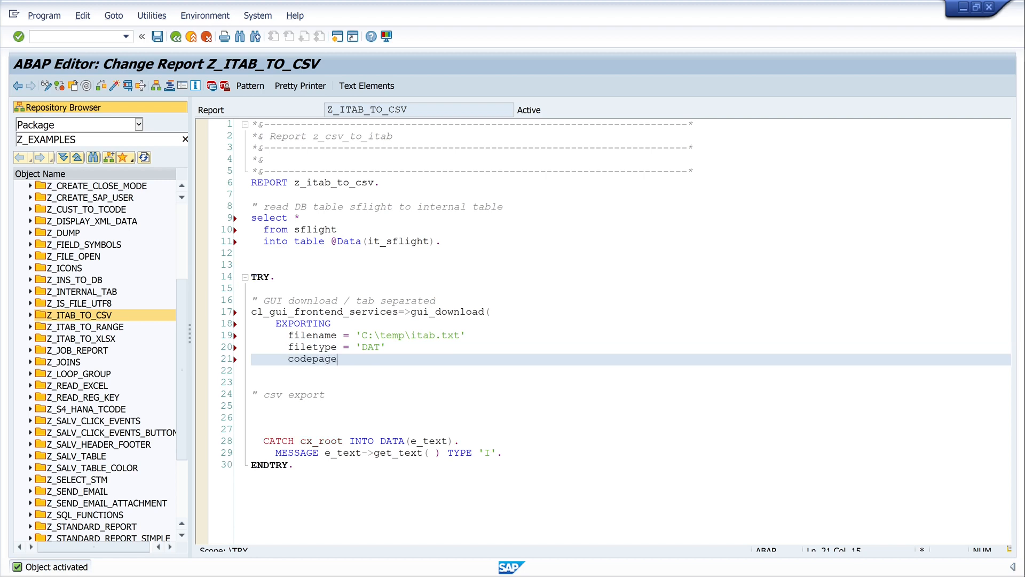
text(=)
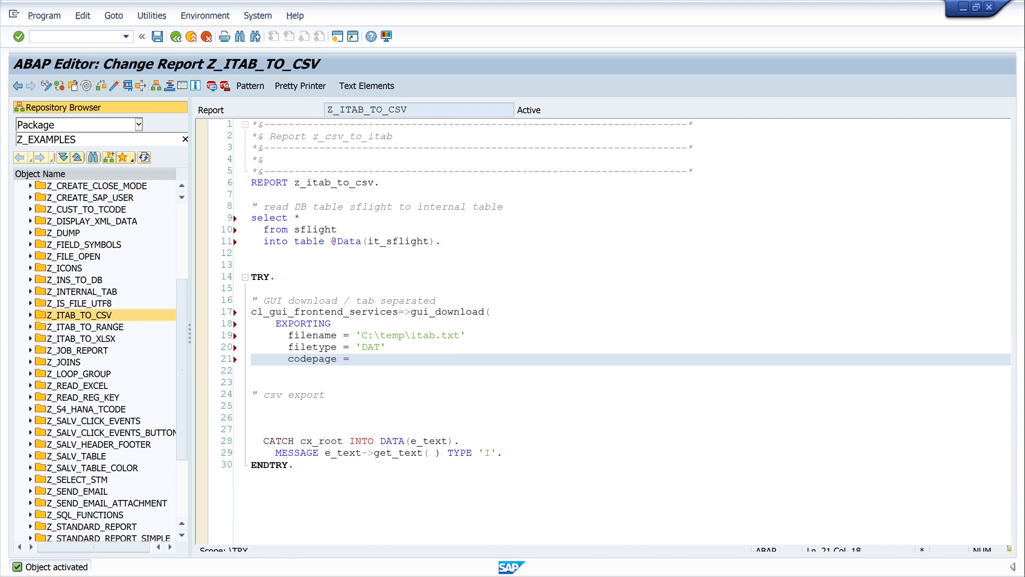
text('')
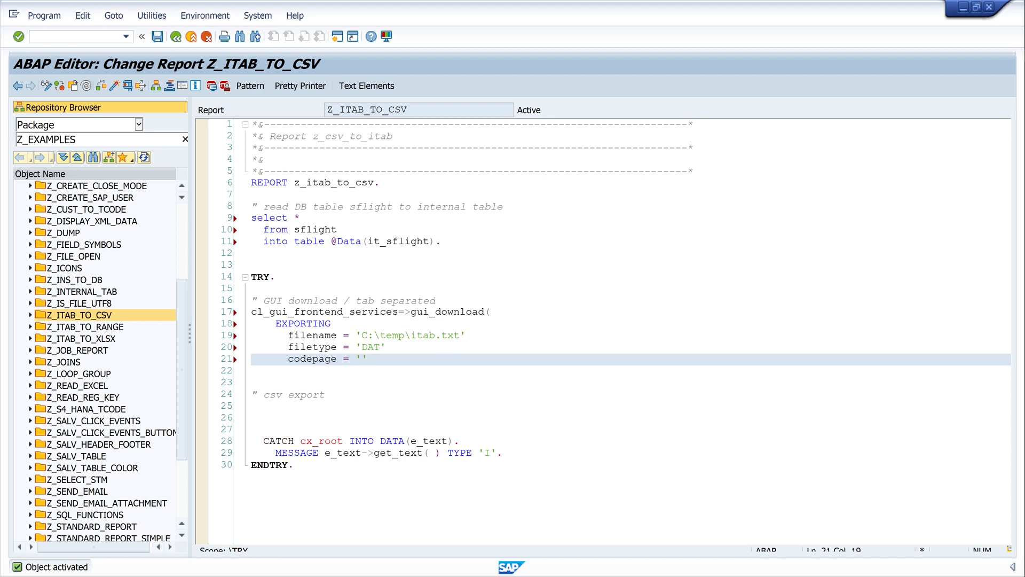
text(4110)
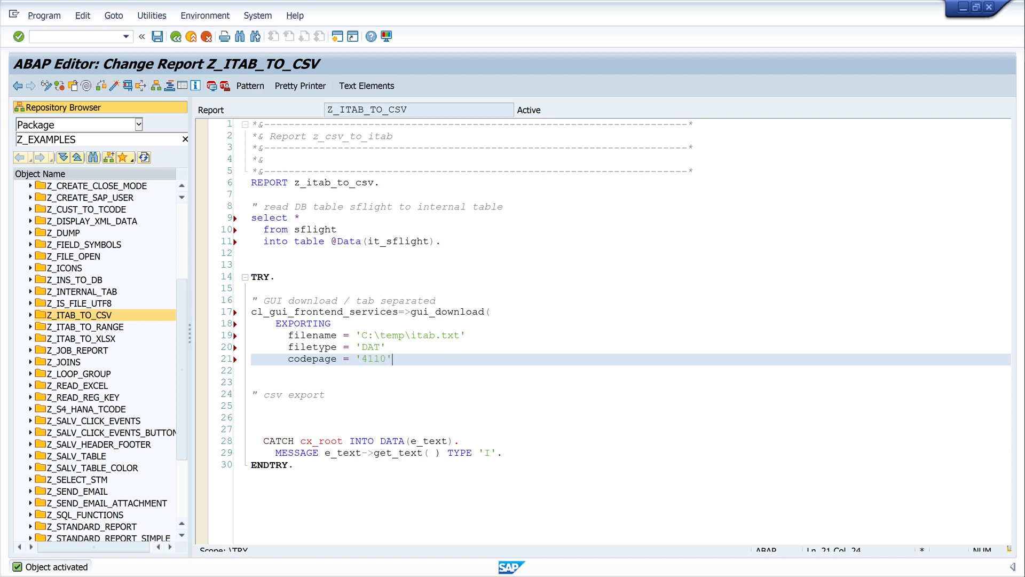
Pass it_sflight as data_tab in the call's CHANGING section.
text(ch)
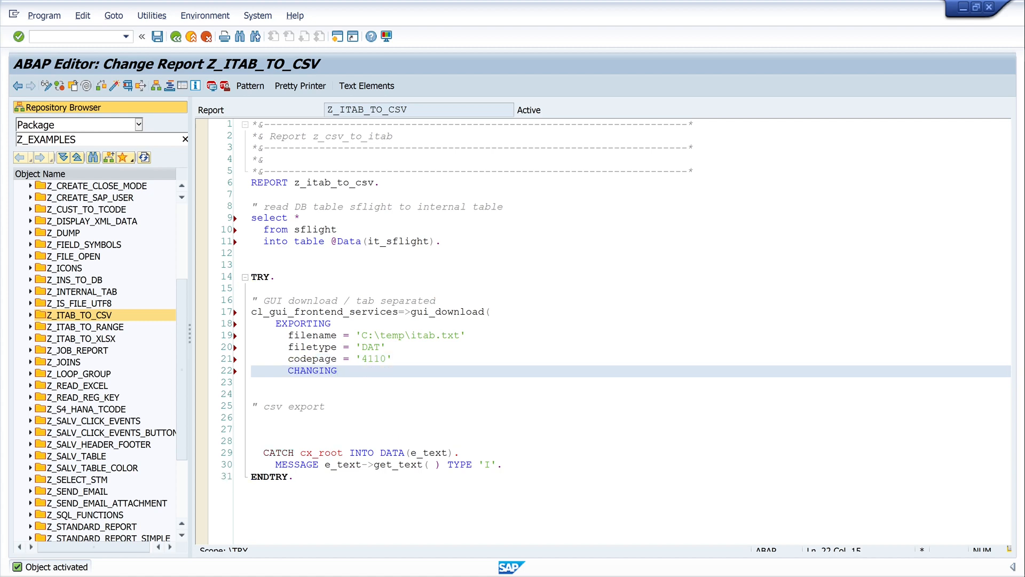
text(data)
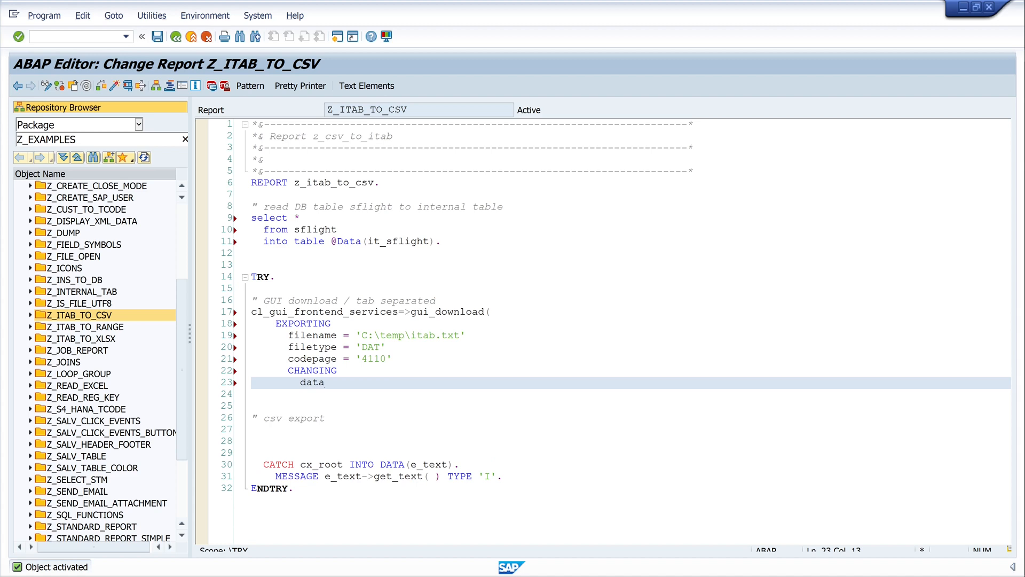
text(_tab =)
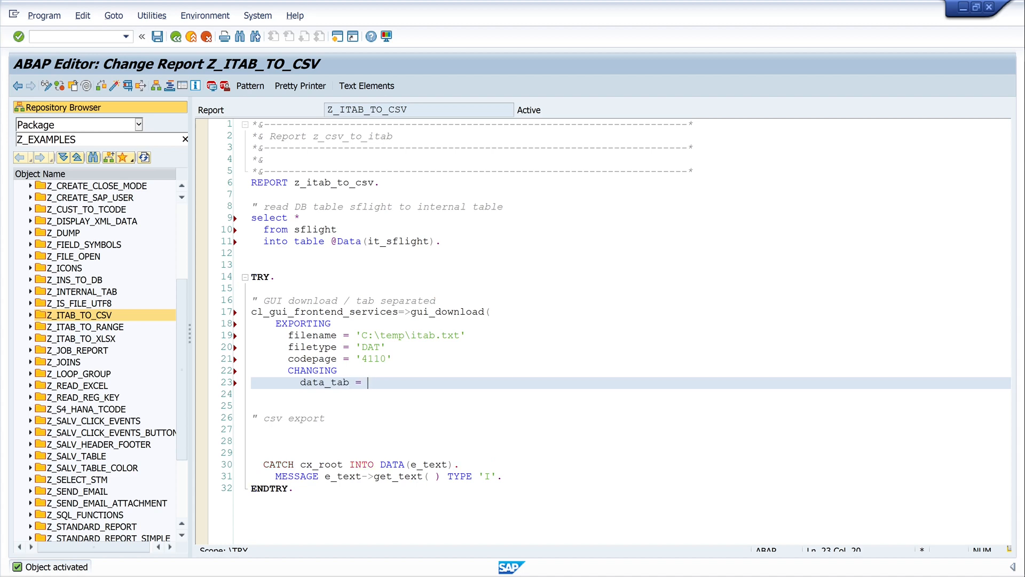
text(it)
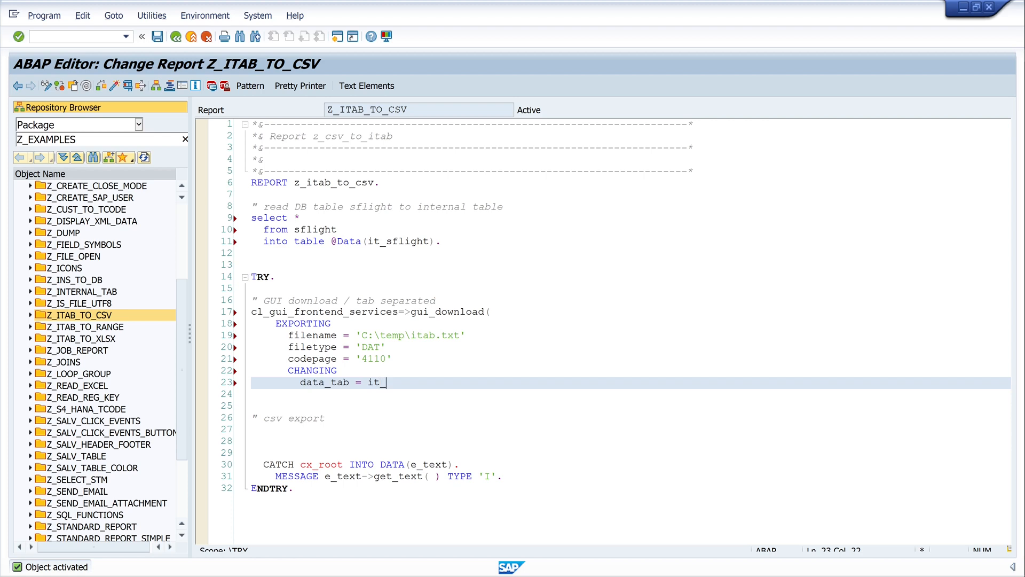
text(sflight ).)
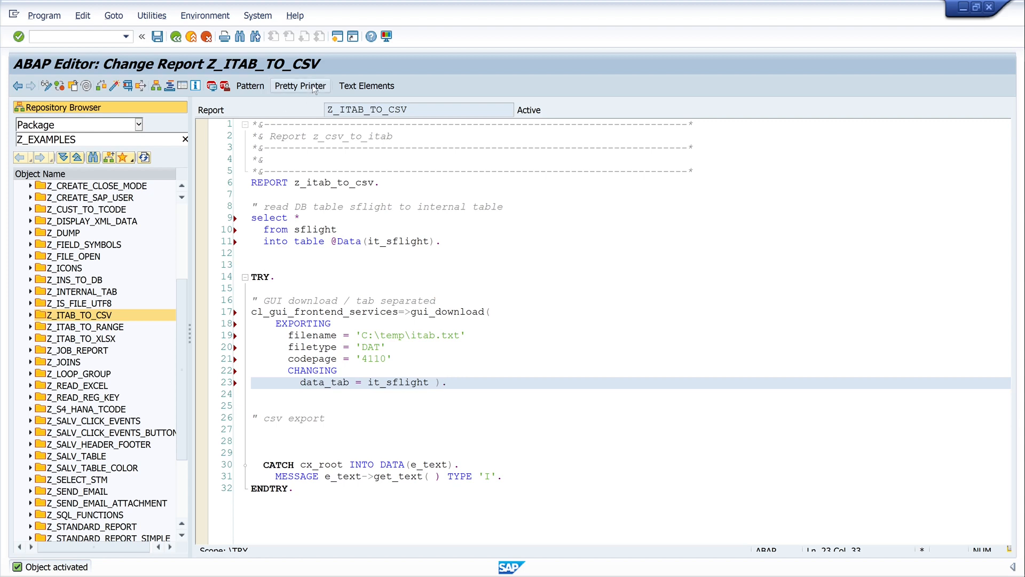
Pretty-print and activate the report, then run it with Direct Processing.
click(299, 85)
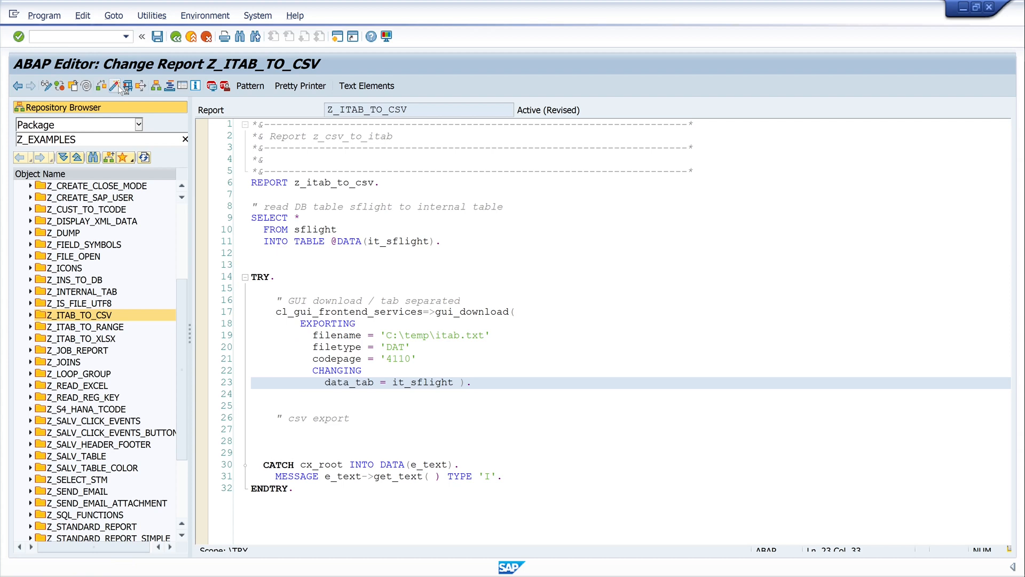
click(128, 86)
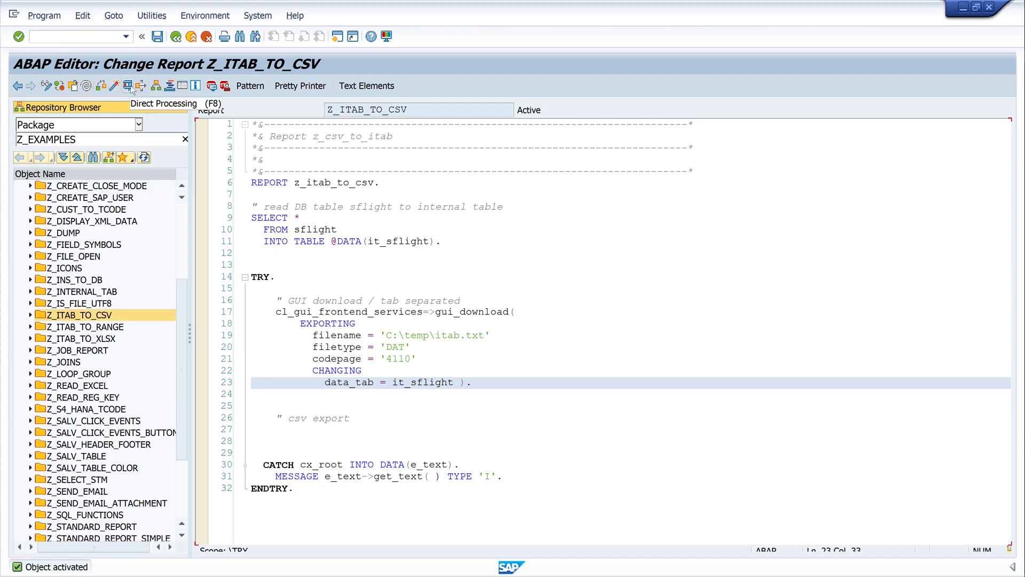
click(139, 85)
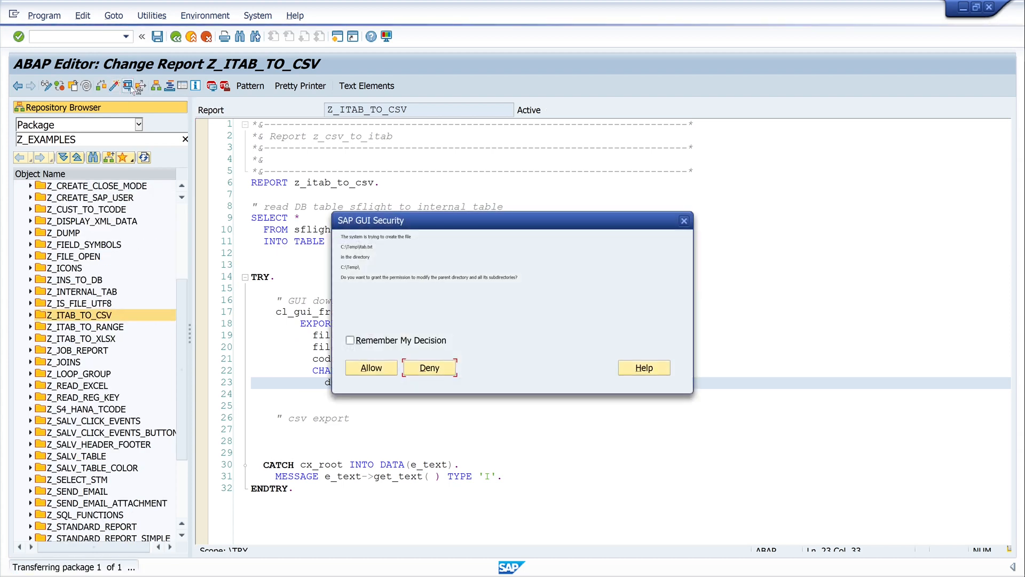
mouse_move(416, 225)
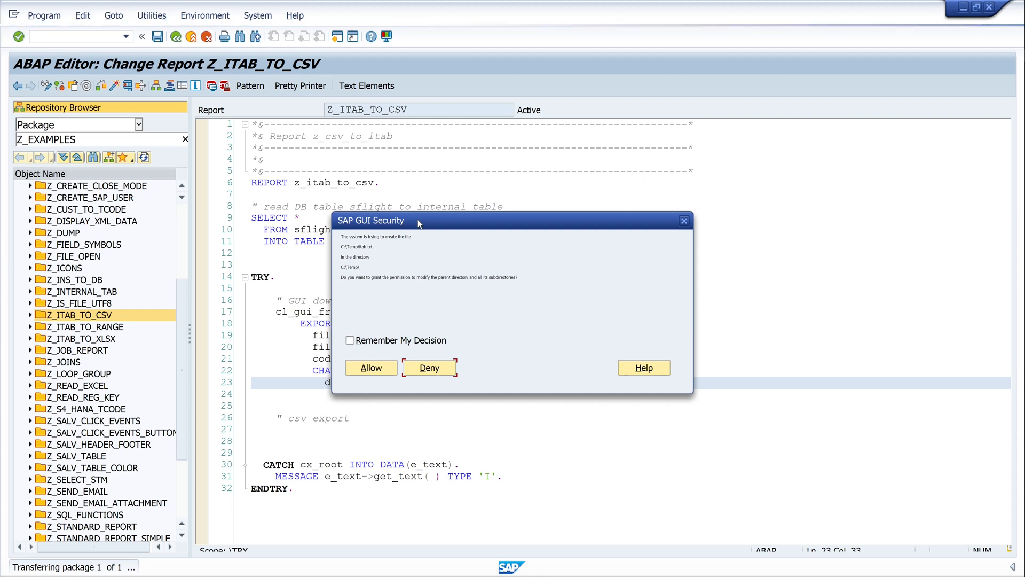
mouse_move(370, 367)
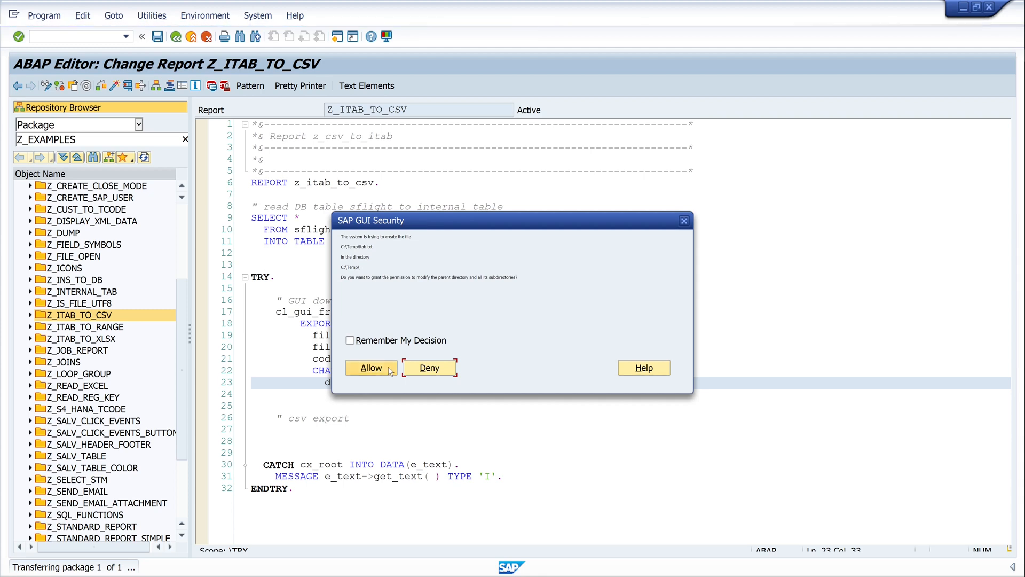
Allow SAP GUI to create itab.txt in C:\Temp.
click(371, 367)
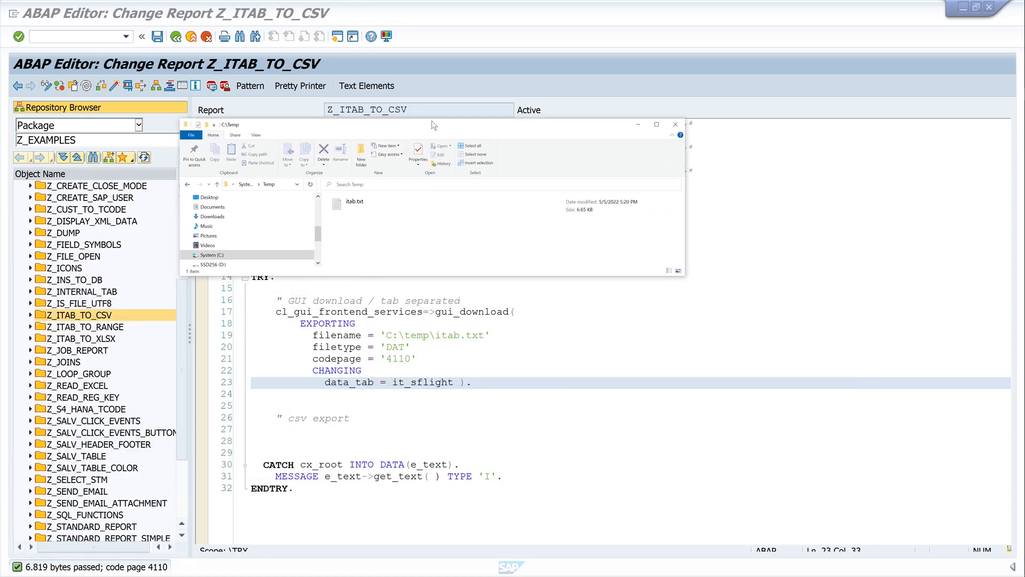
click(354, 201)
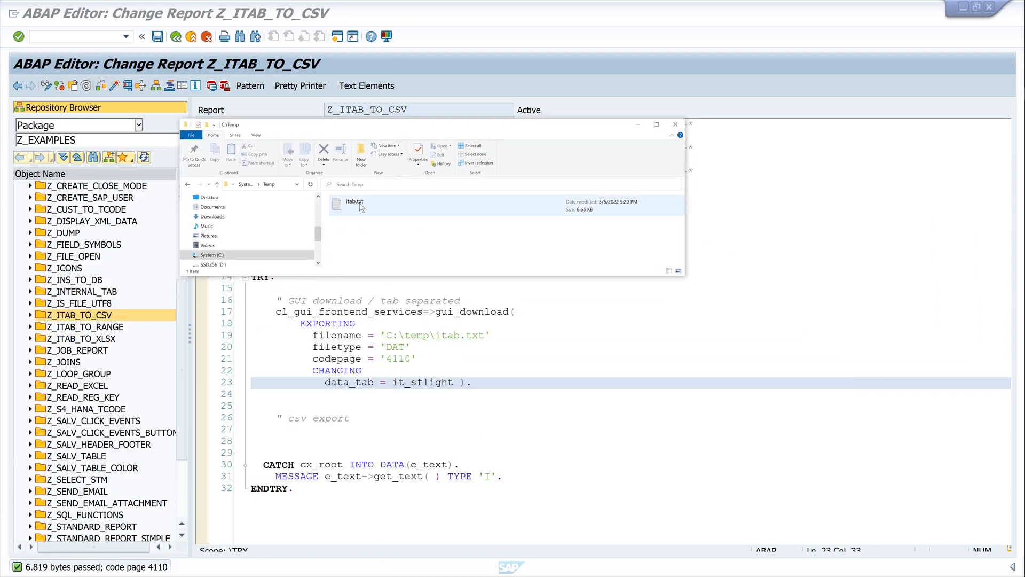
double_click(355, 204)
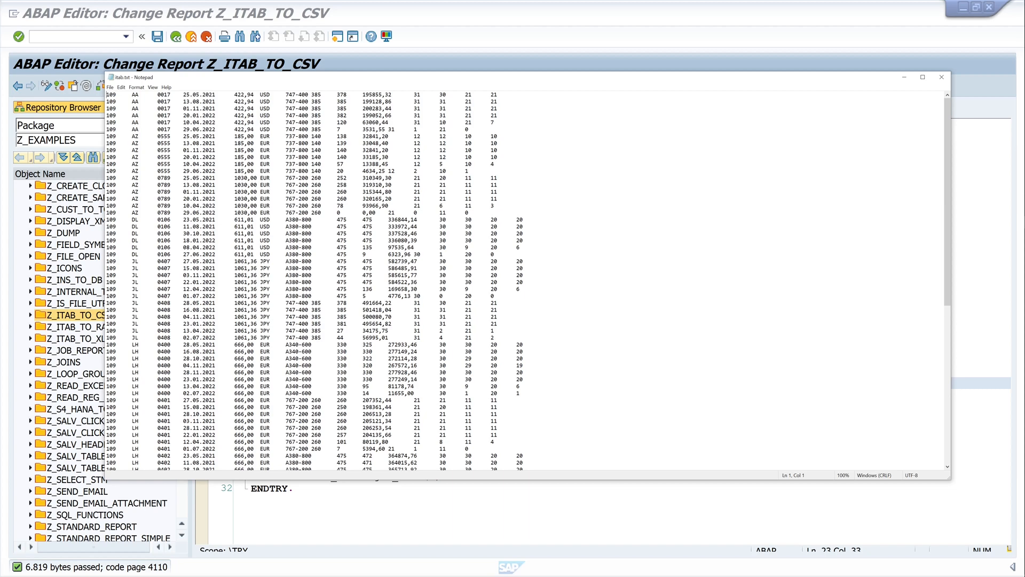
mouse_move(941, 77)
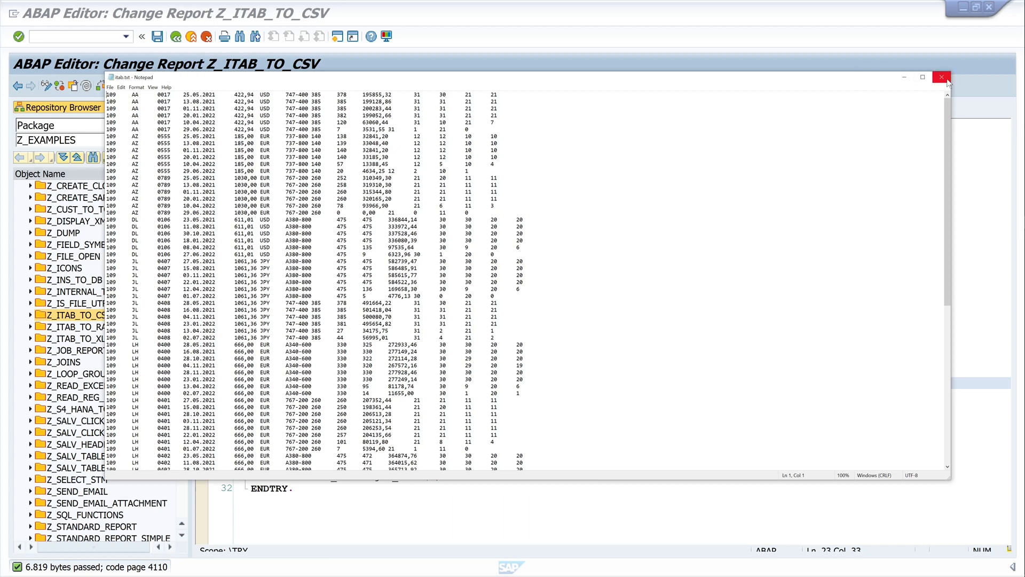
click(941, 77)
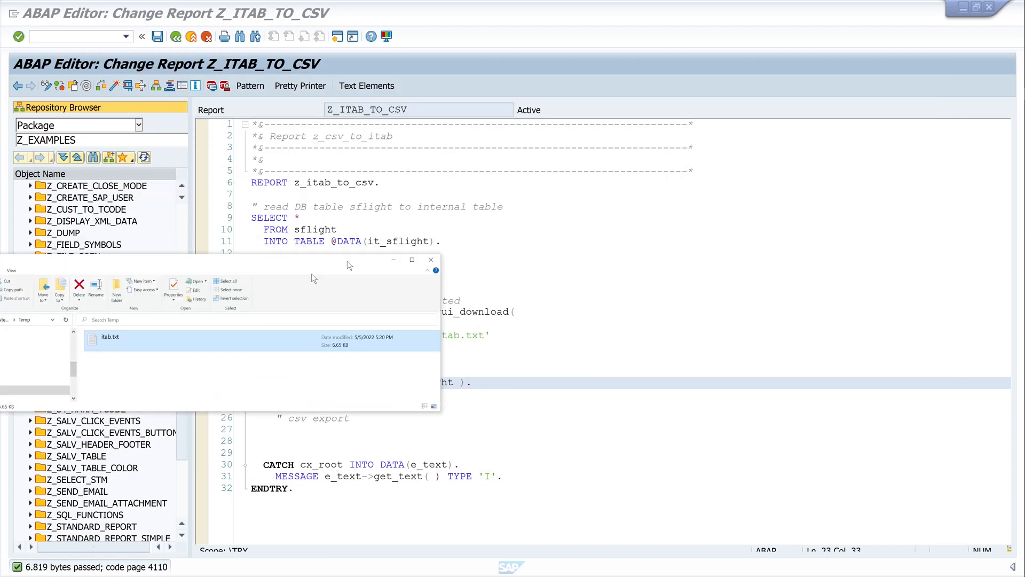
Switch back to the report's source code in the ABAP Editor.
click(431, 259)
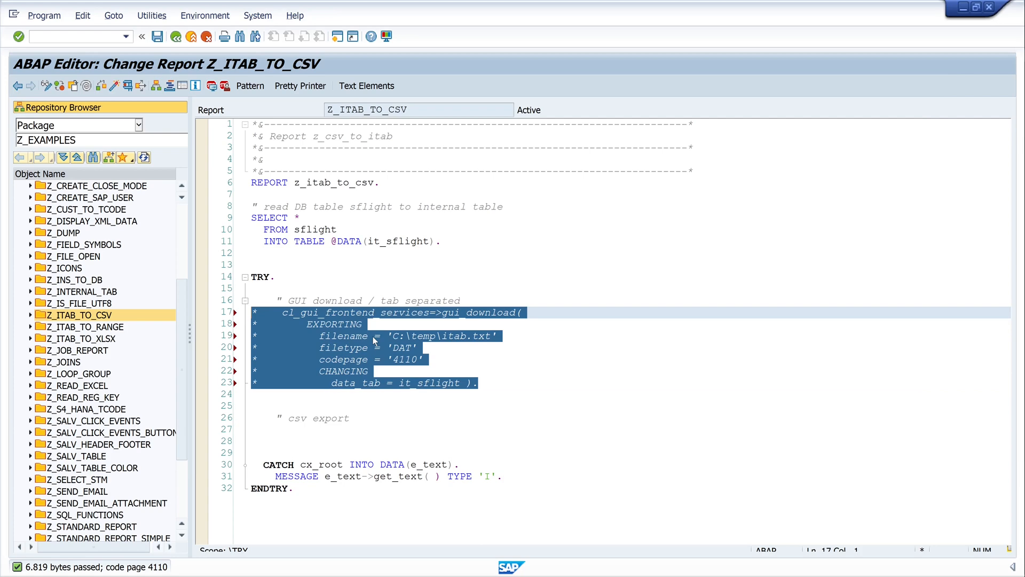
mouse_move(375, 340)
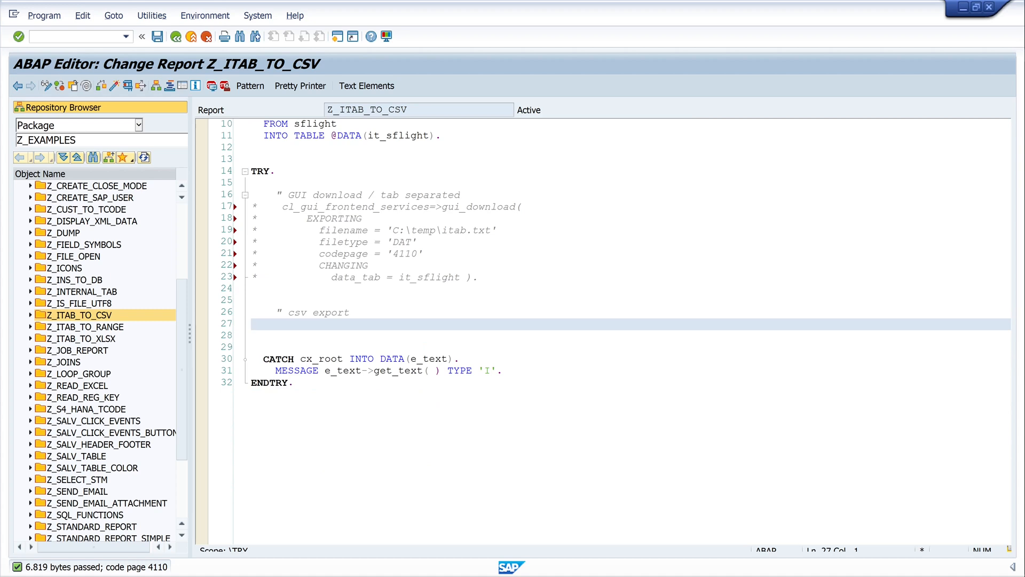
Start a cl_icf_csv=>request_for_write_into_csv( call passing it_data = it_sflight.
text(cl_)
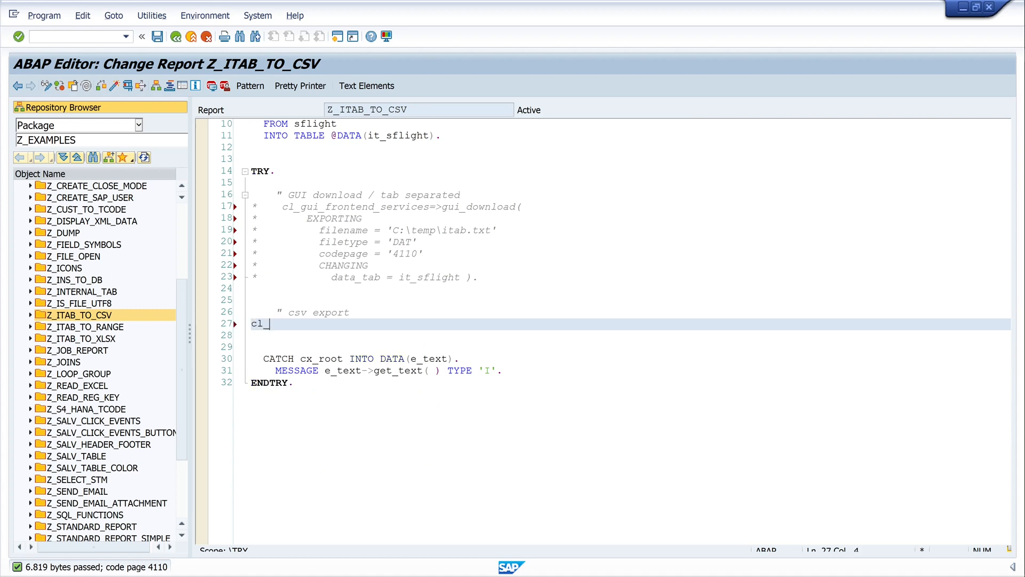
text(icf_cs)
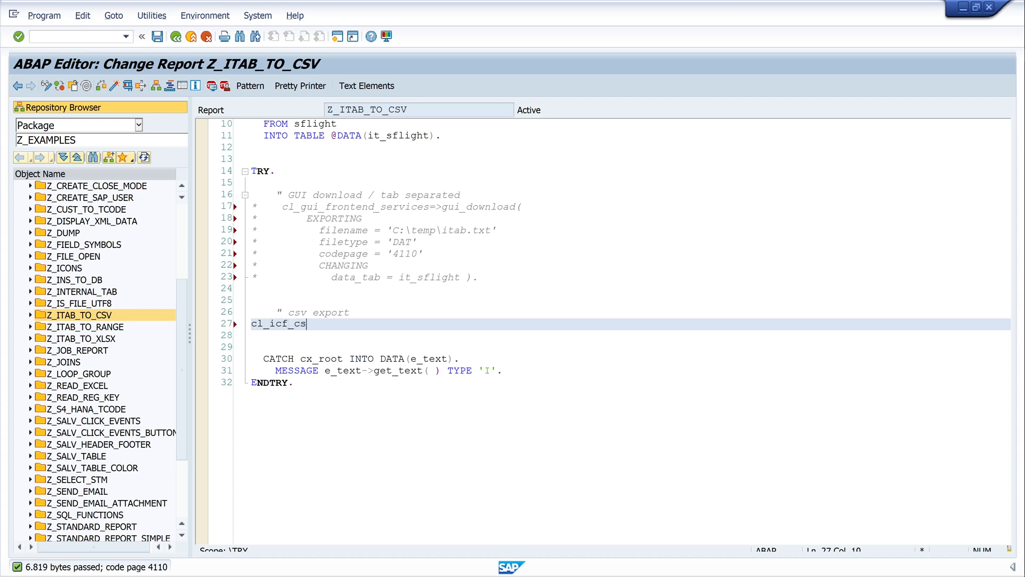
text(v)
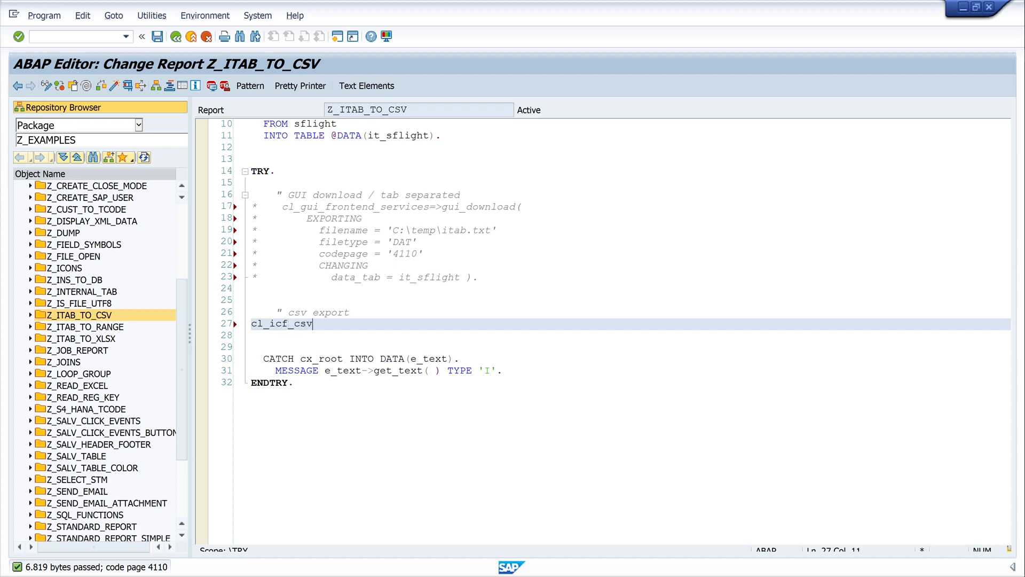
text(=>)
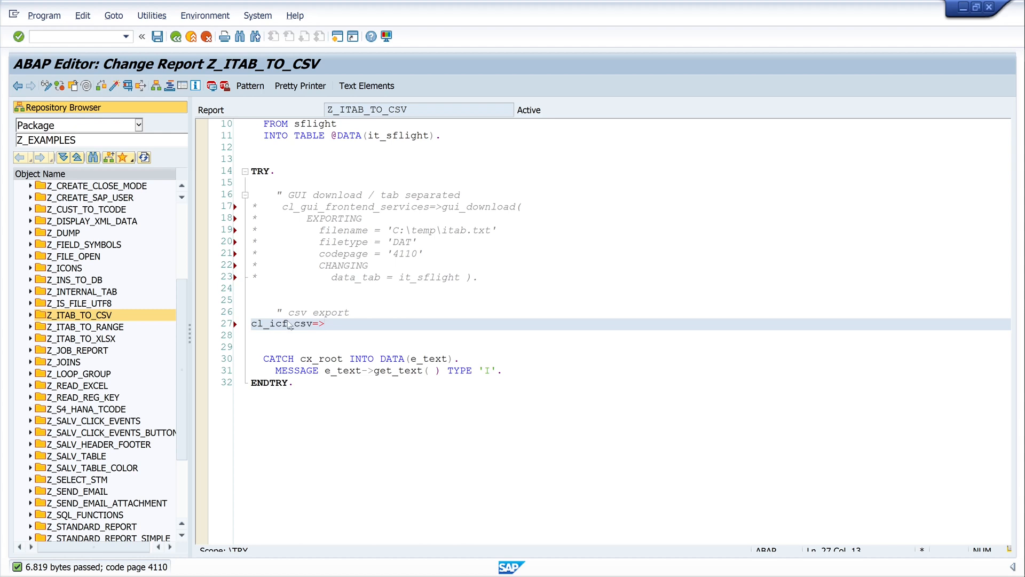
text(request_for_write_into_csv)
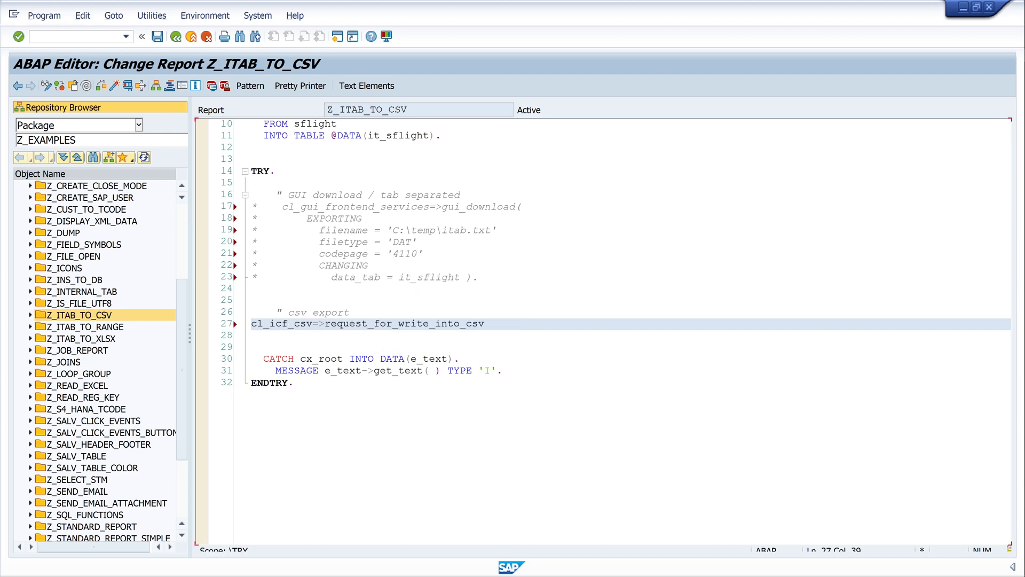
text(()
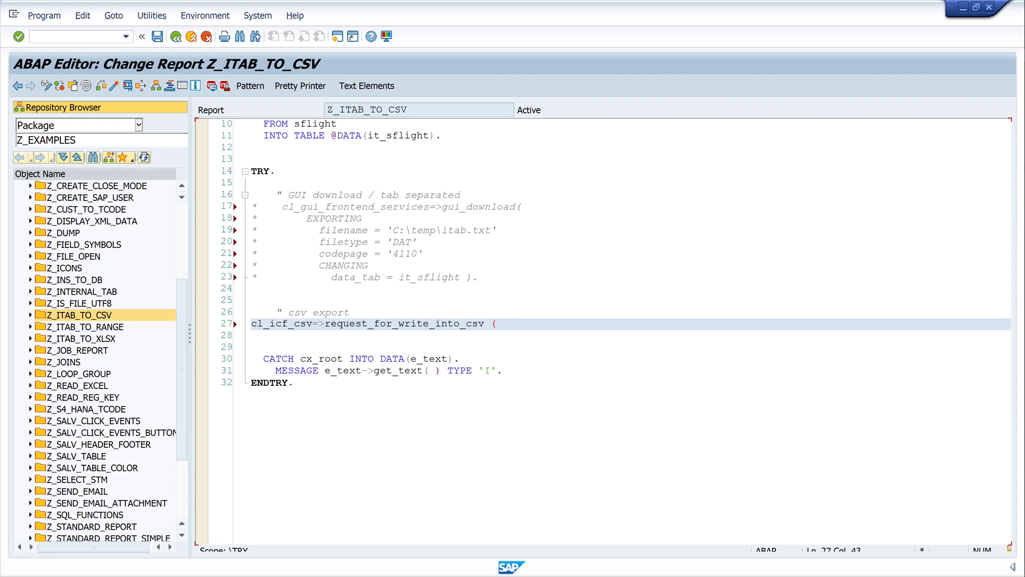
text(it_)
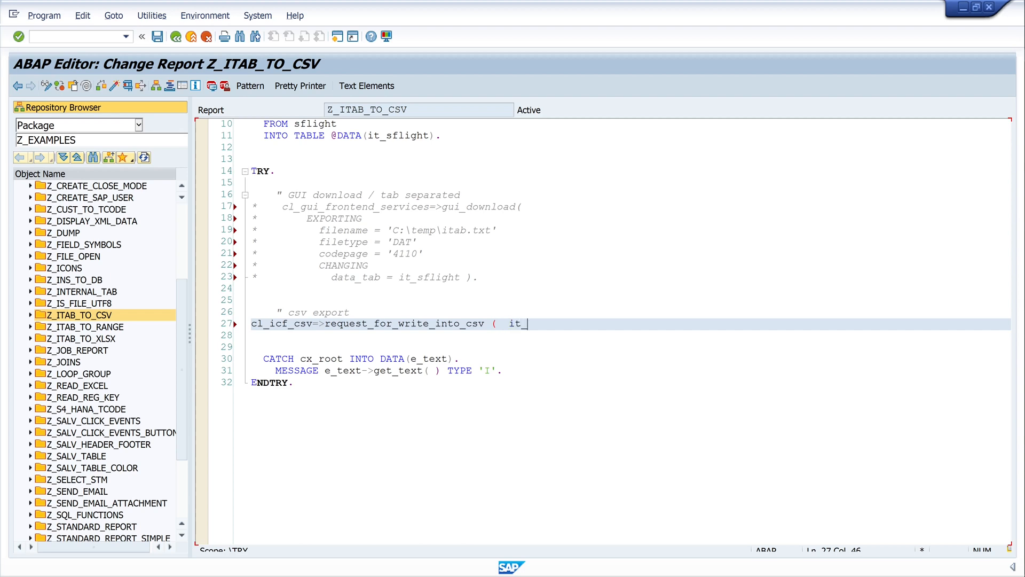
text(data =)
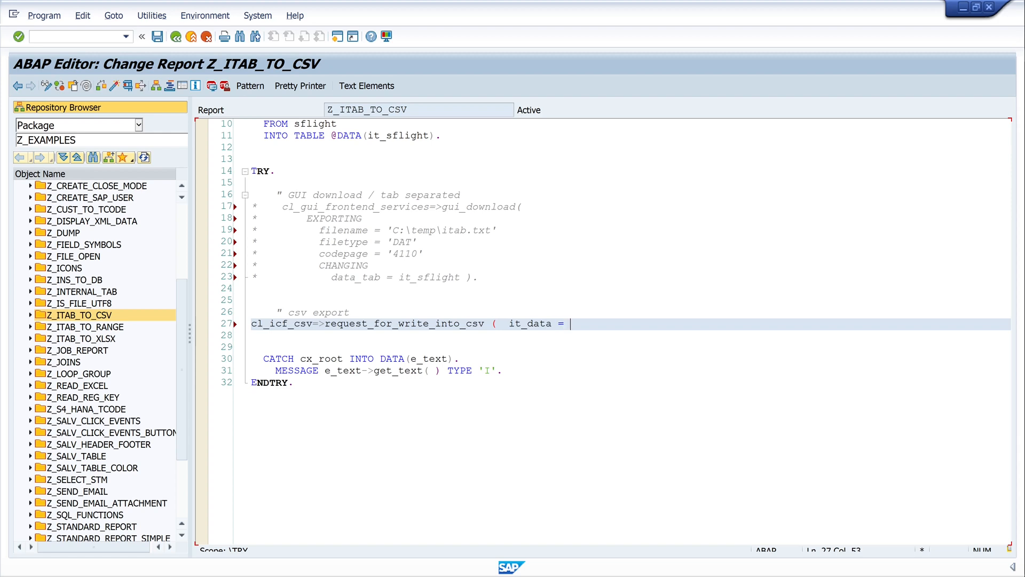
text(it_s)
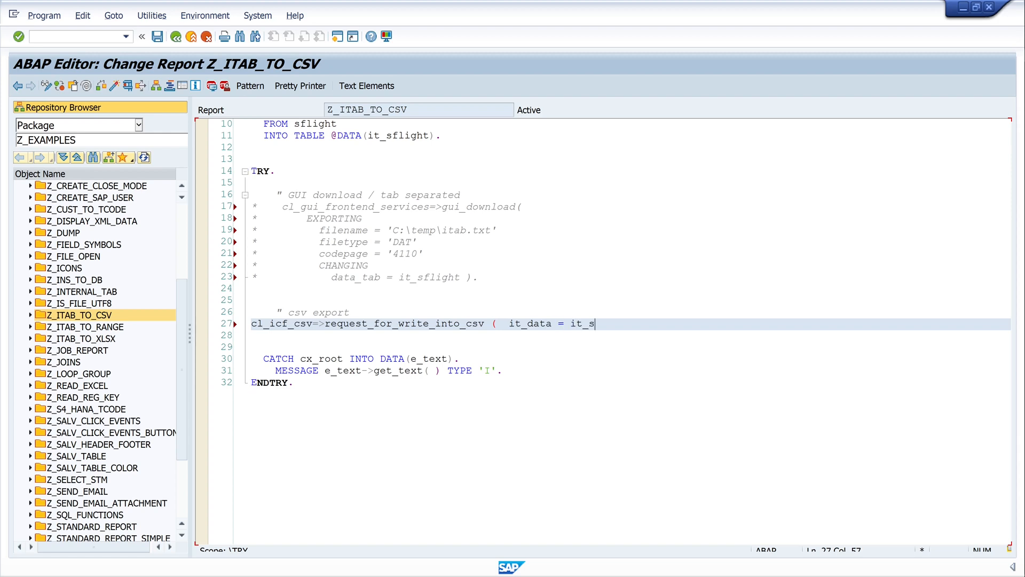
text(flight)
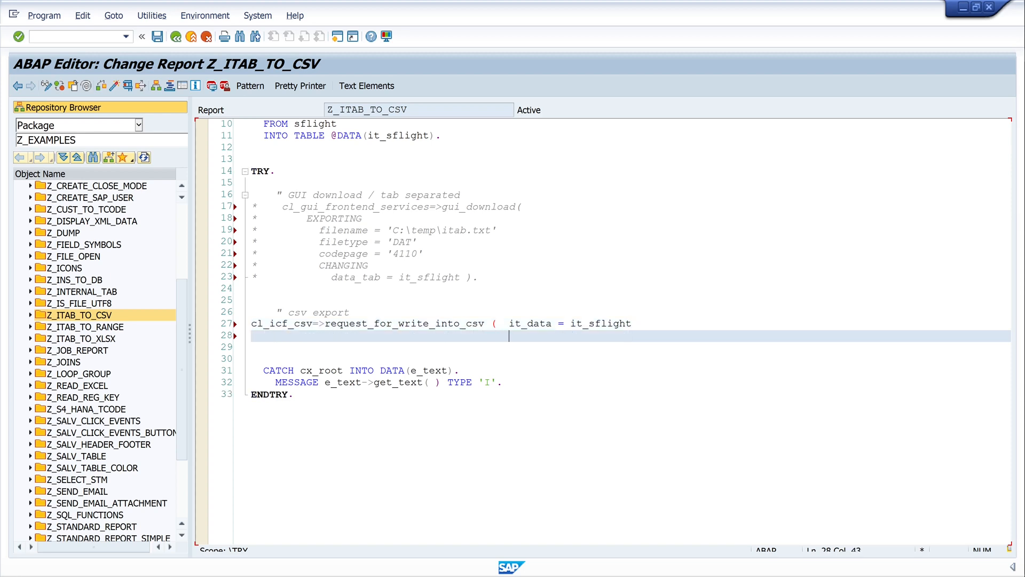
Set iv_hdr_struct_name = 'SFLIGHT' in the CSV write call.
text(iv)
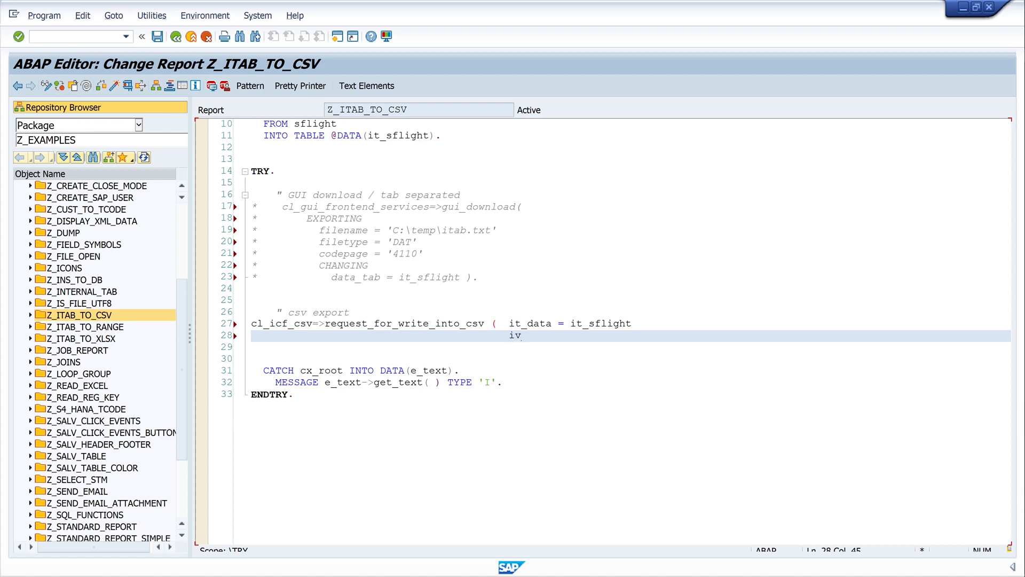
text(_hdr)
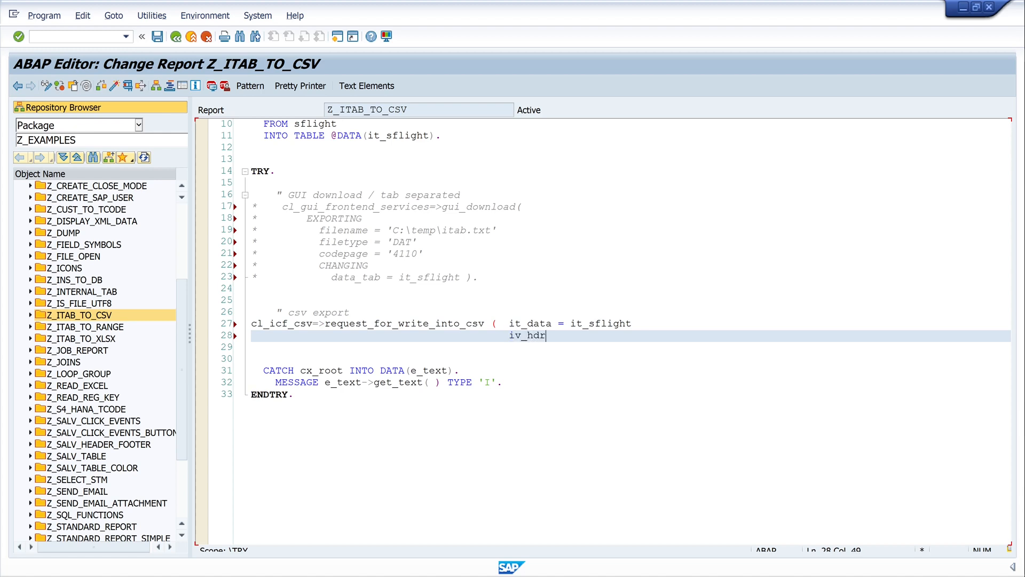
text(_struc)
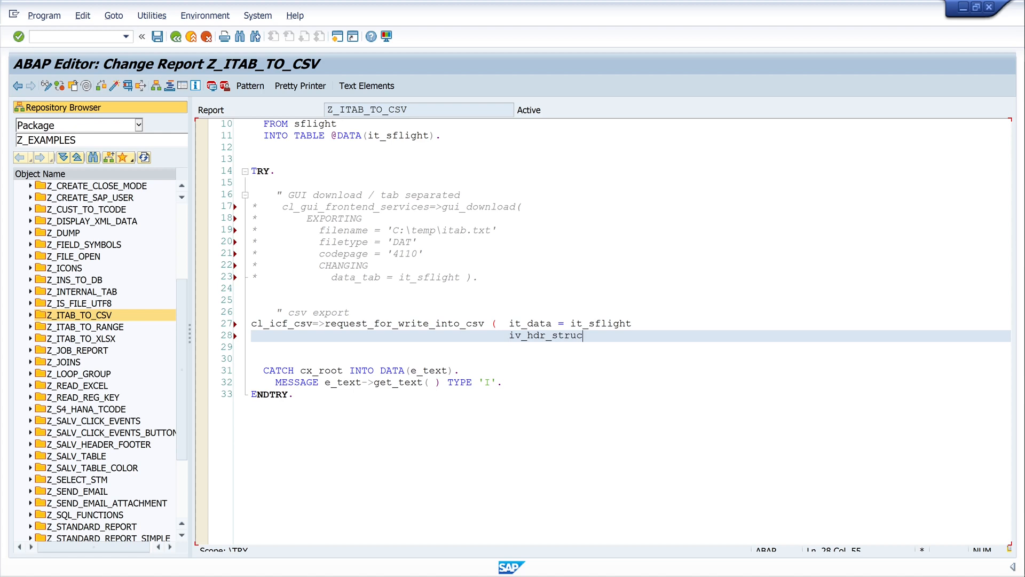
text(_name =)
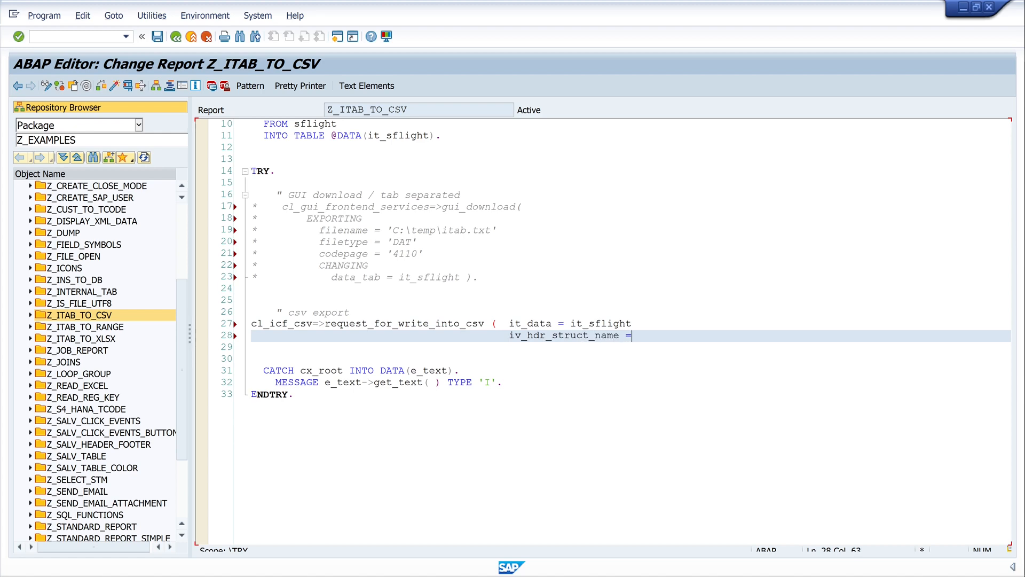
text('')
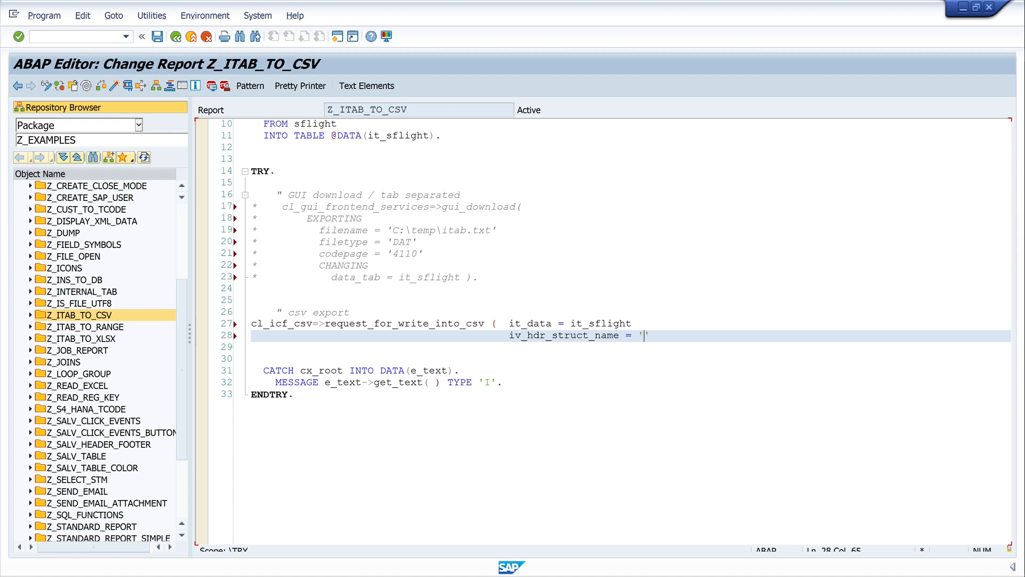
text(SFLIGHT)
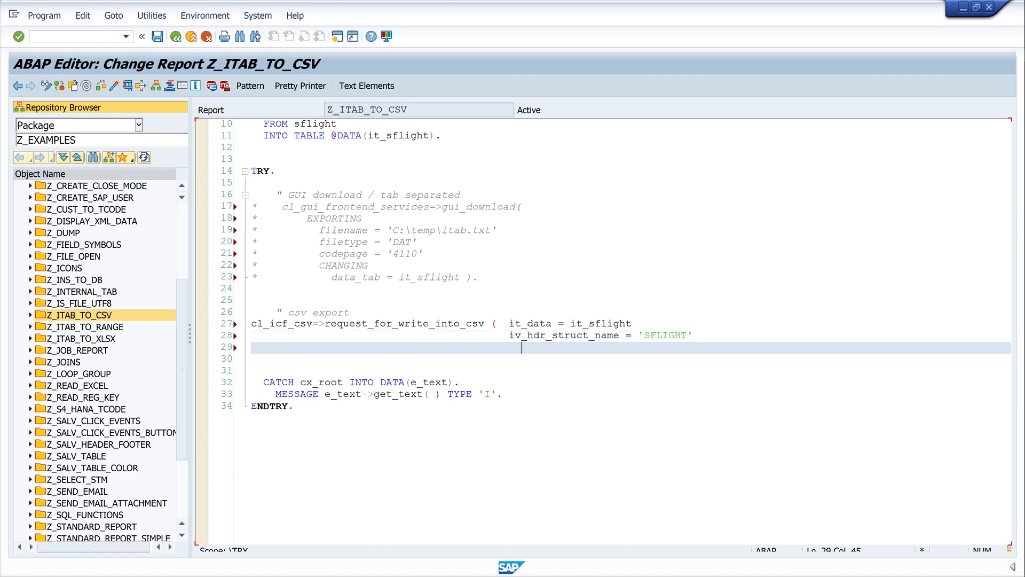
Add iv_init_dir = 'C:\temp' as the next parameter.
text(i)
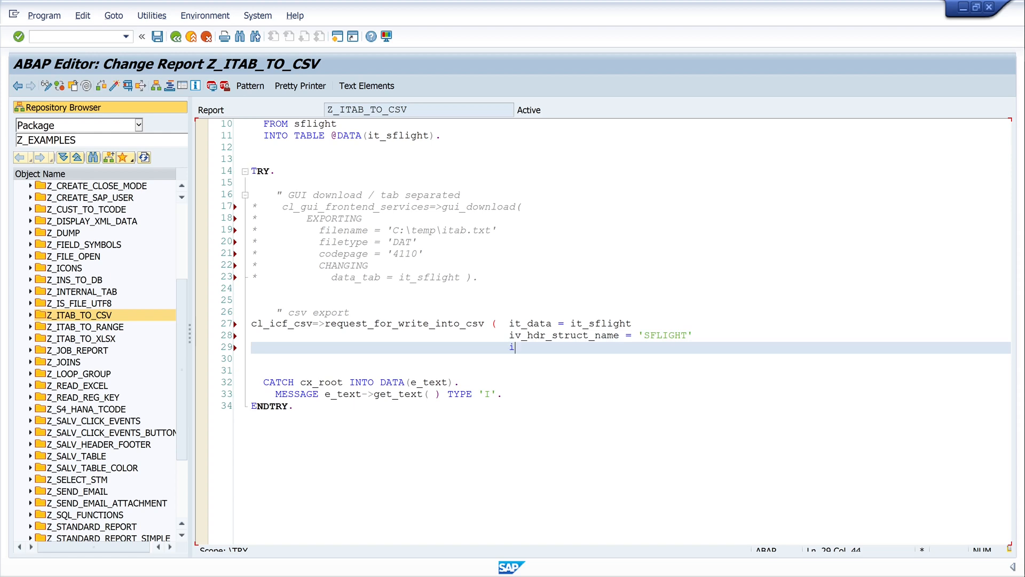
text(v_in)
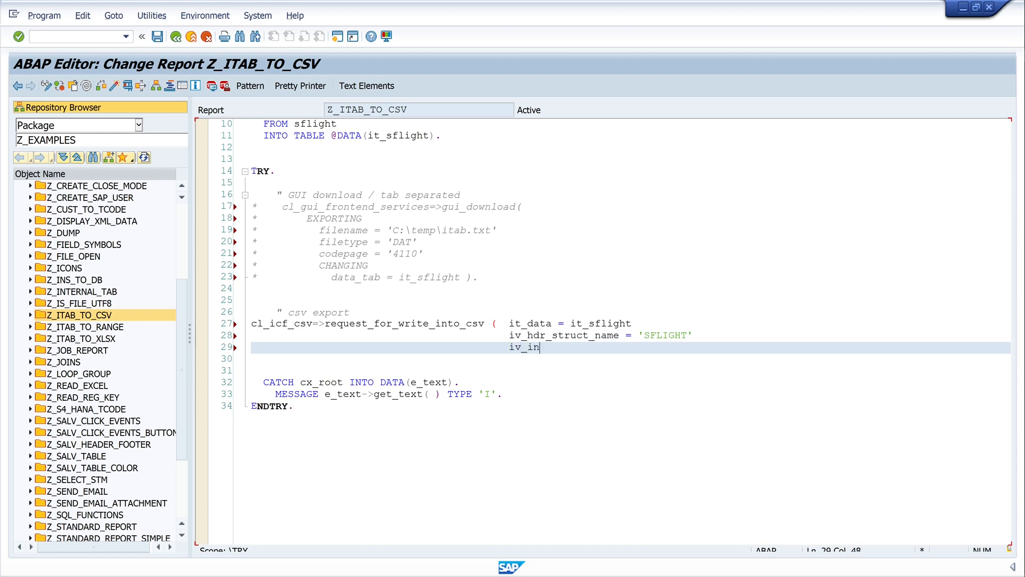
text(it_dir)
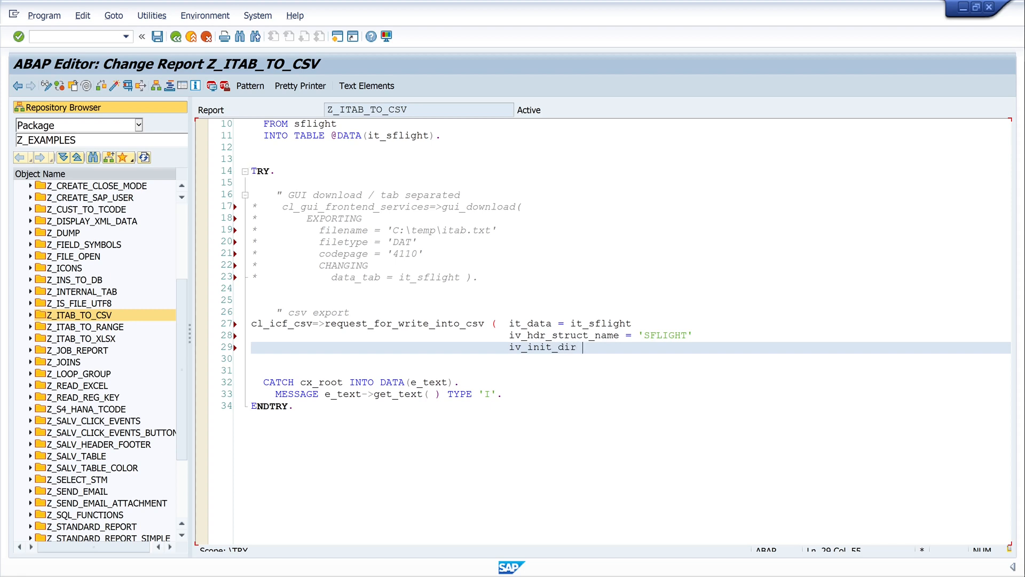
text(= '')
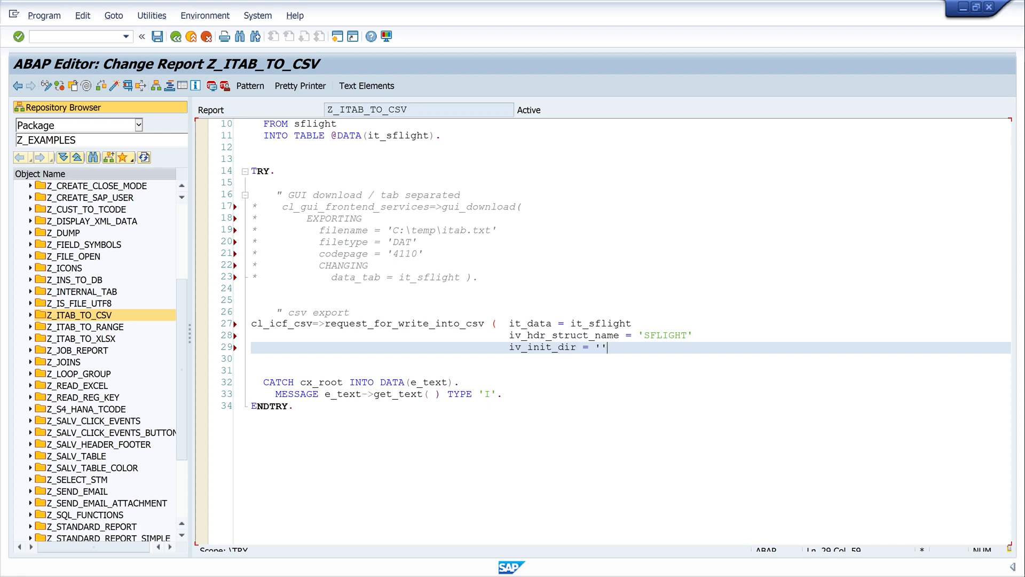
text(C)
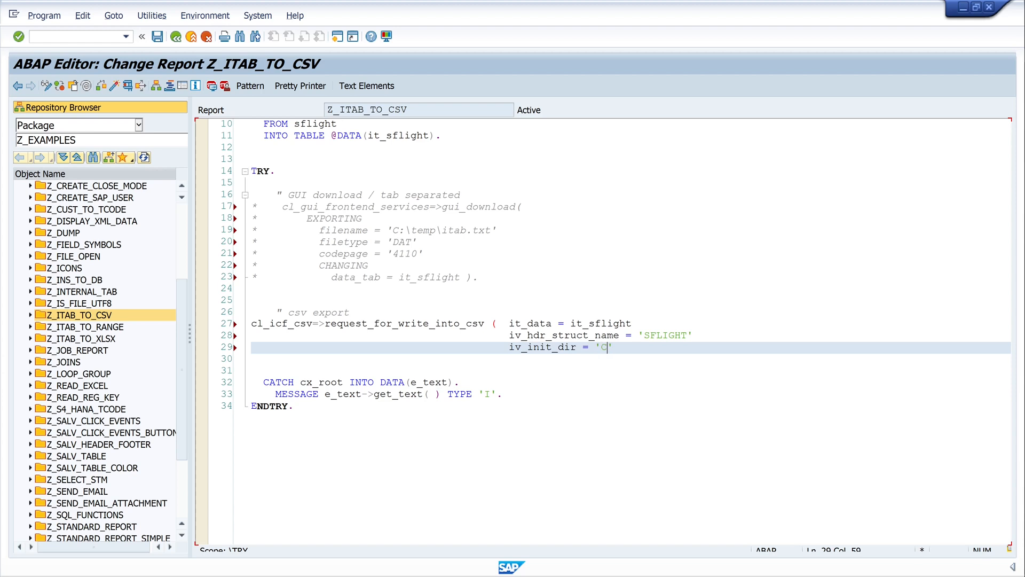
text(:\)
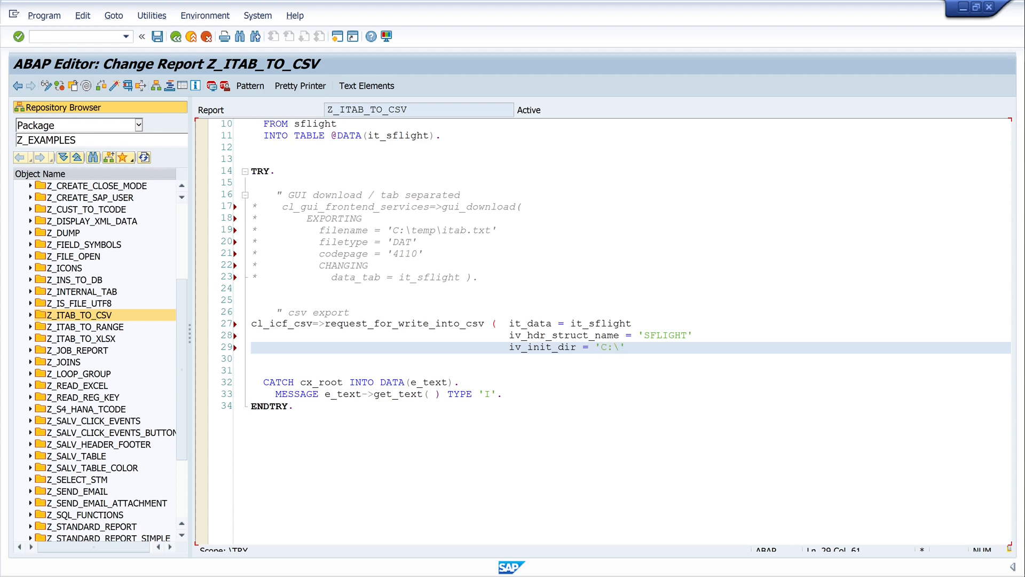
text(temp)
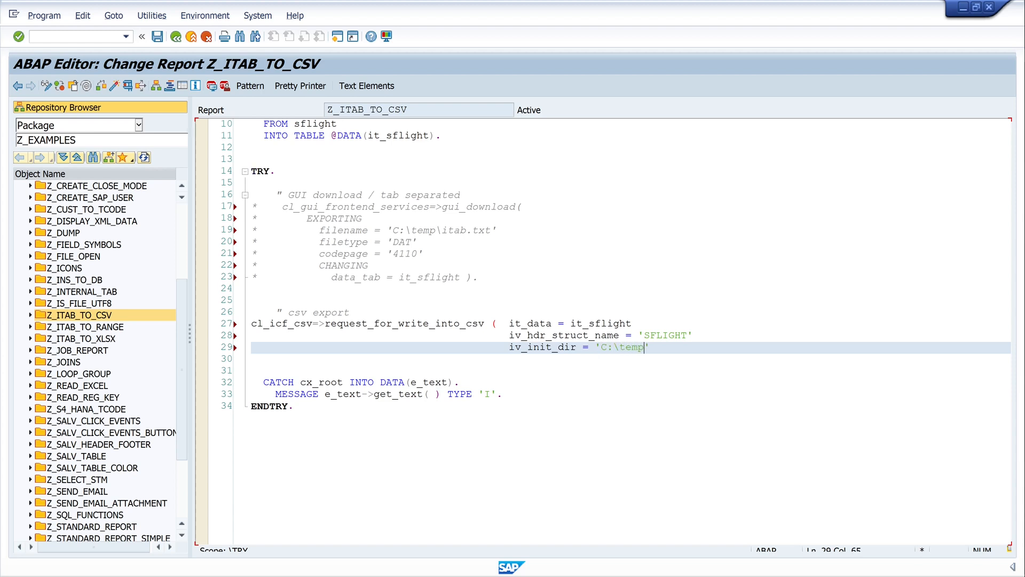
key(Return)
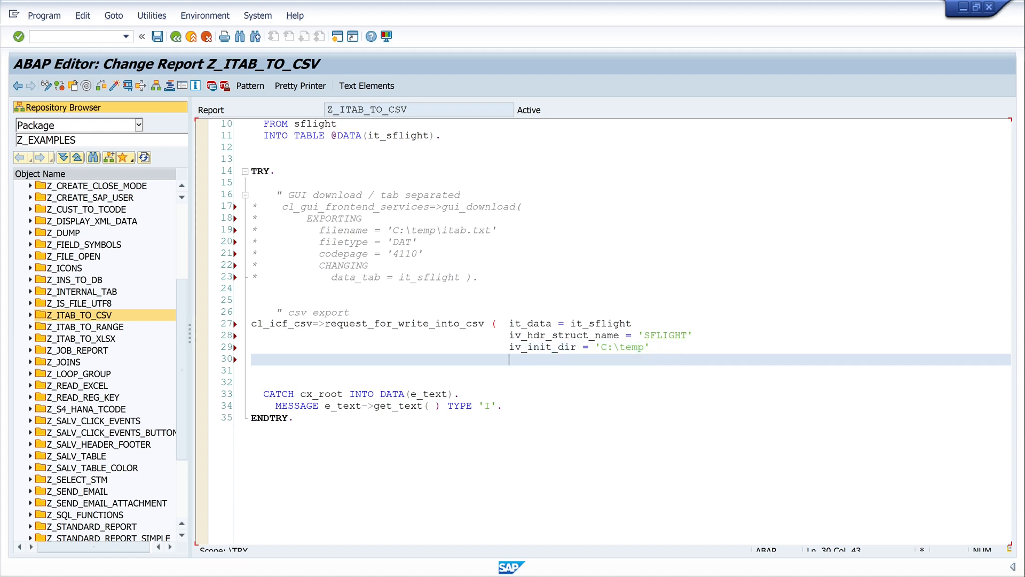
Add iv_file_name = 'itab.csv' to the CSV write call.
text(iv)
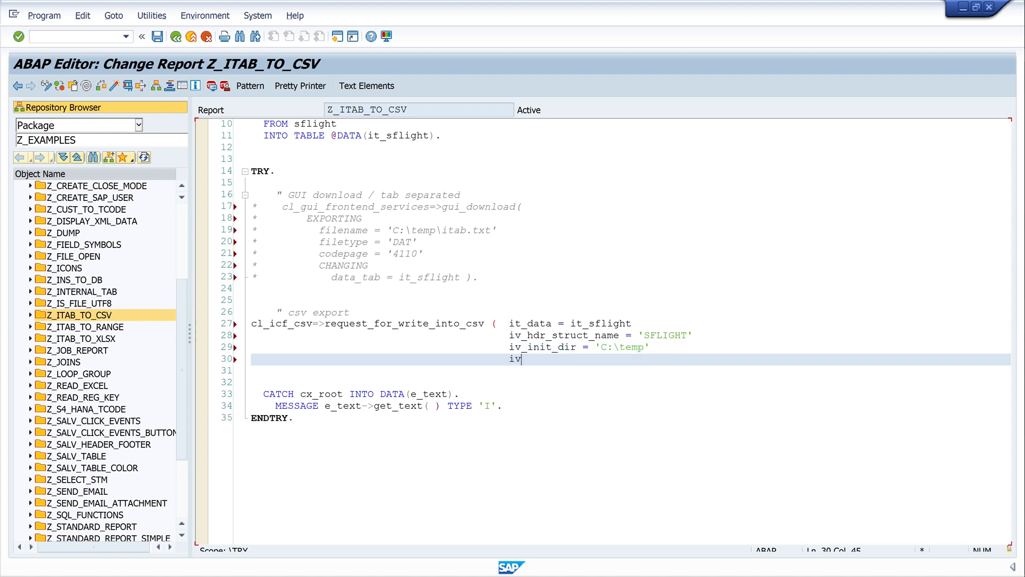
text(_file_name = ')
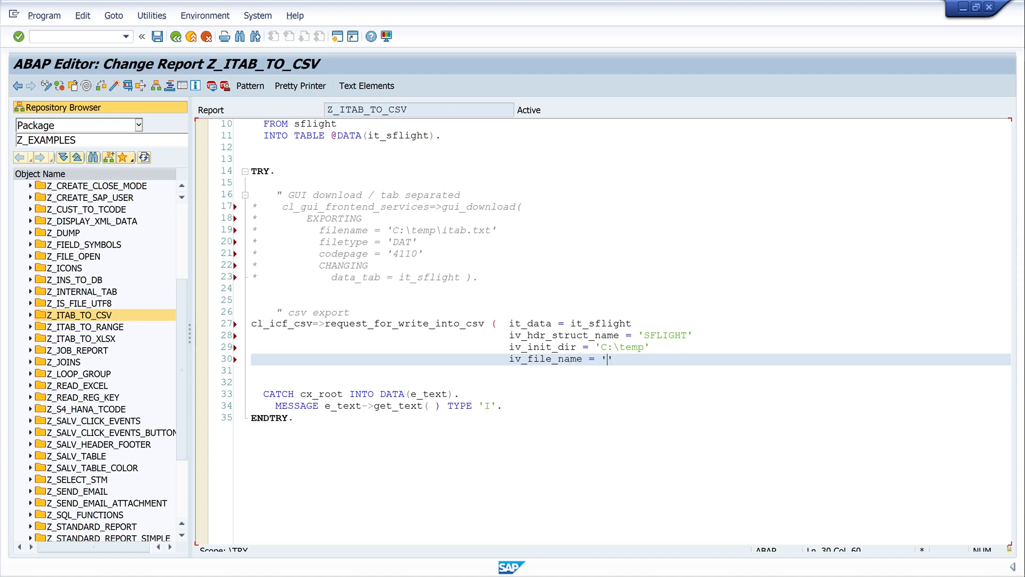
text(itab)
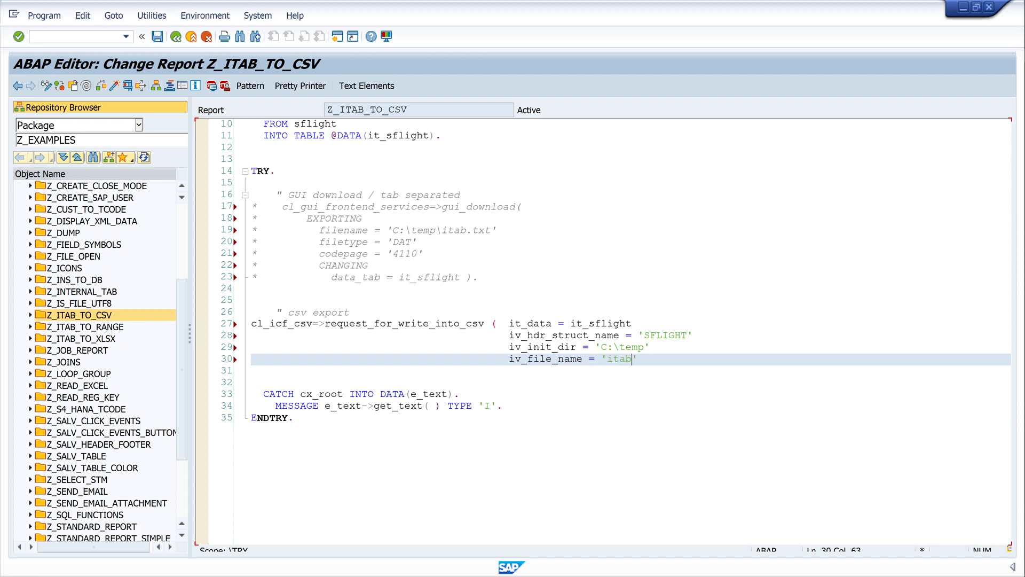
text(.csv)
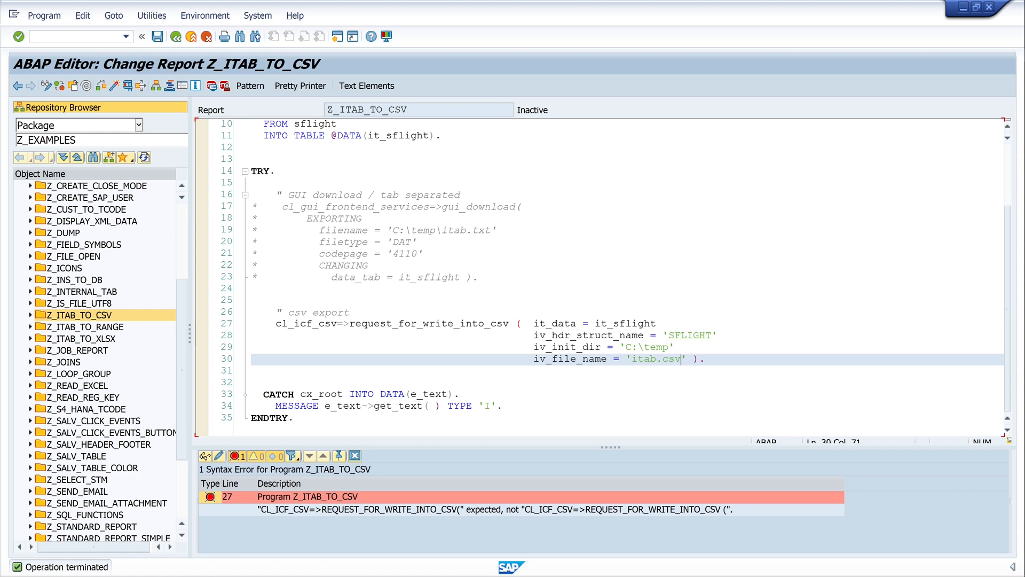
Remove the stray space before line 27's parenthesis, clear the error list, and activate.
click(519, 323)
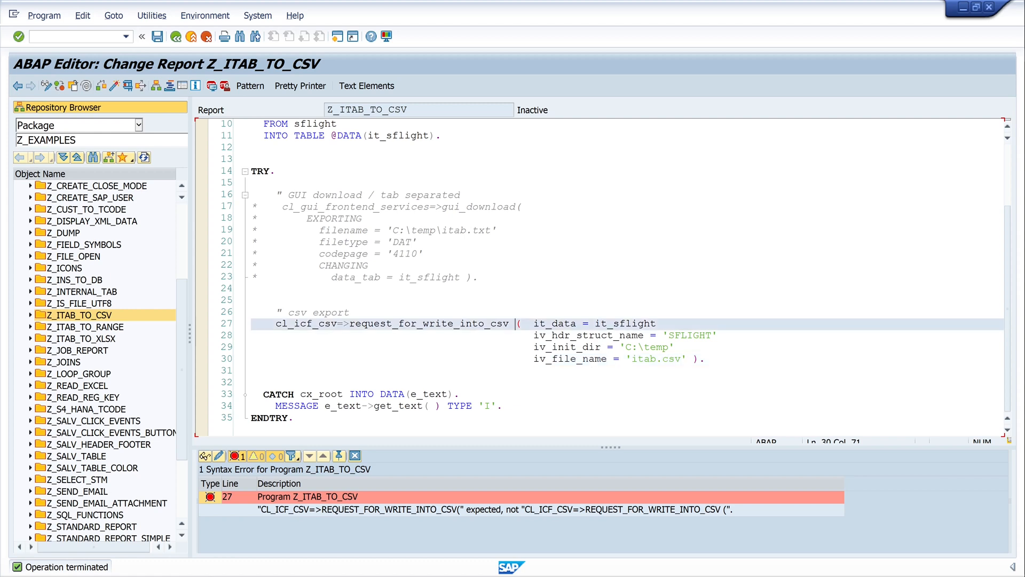
click(512, 323)
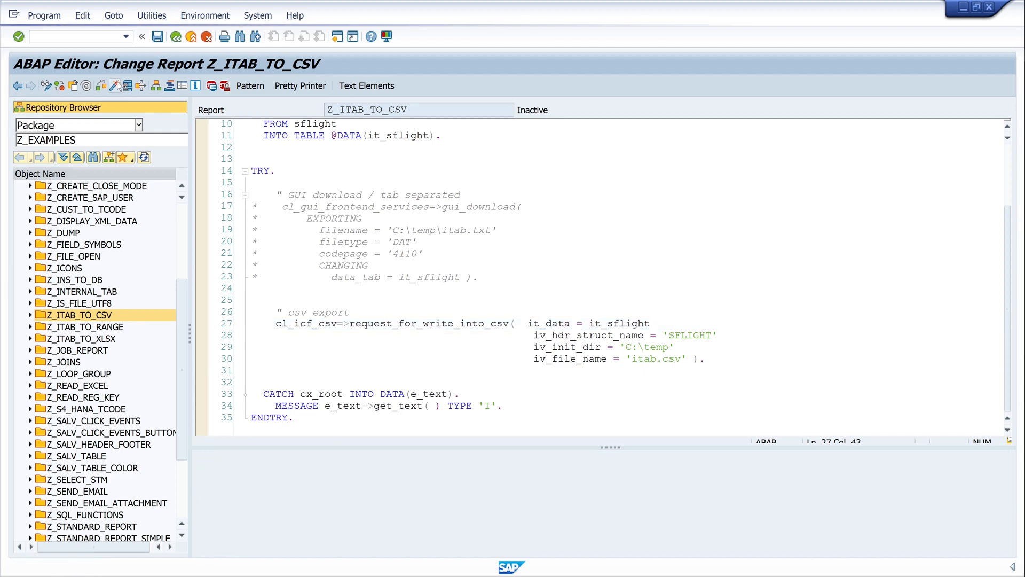
click(127, 85)
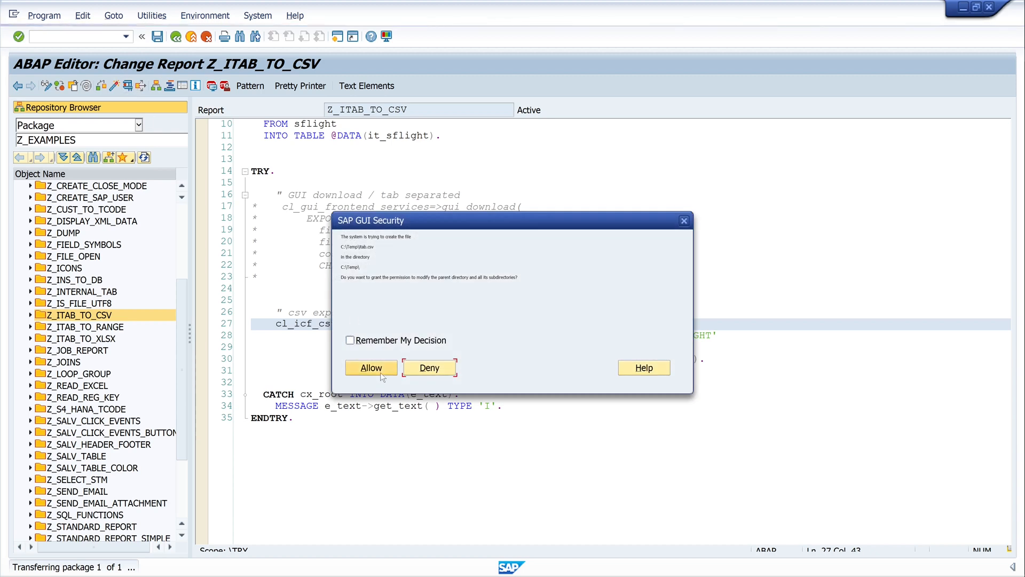
Allow SAP GUI to create itab.csv in C:\temp.
click(370, 367)
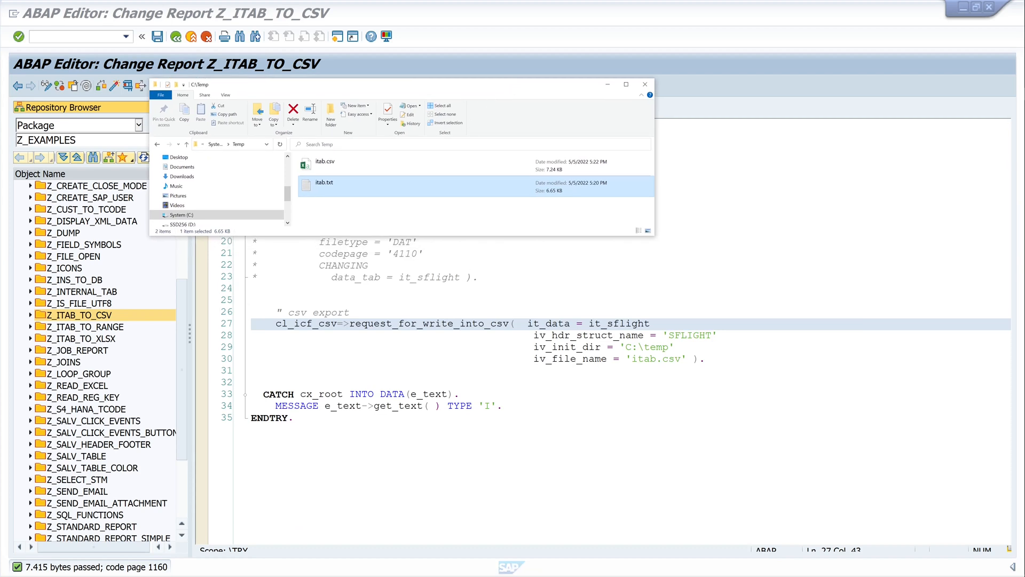
Double-click itab.csv in C:\Temp to view the SFLIGHT rows in Excel.
click(325, 161)
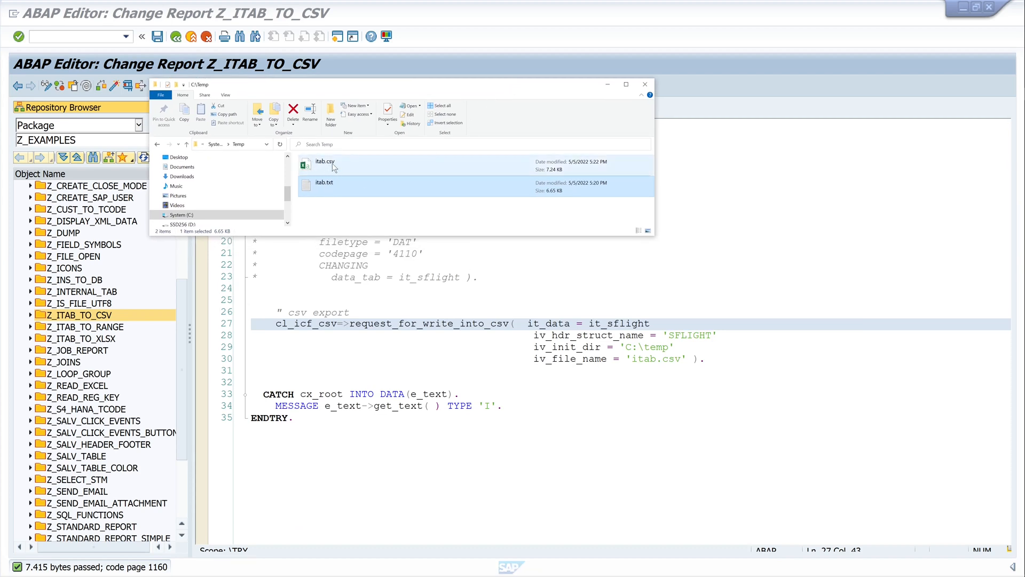
double_click(326, 161)
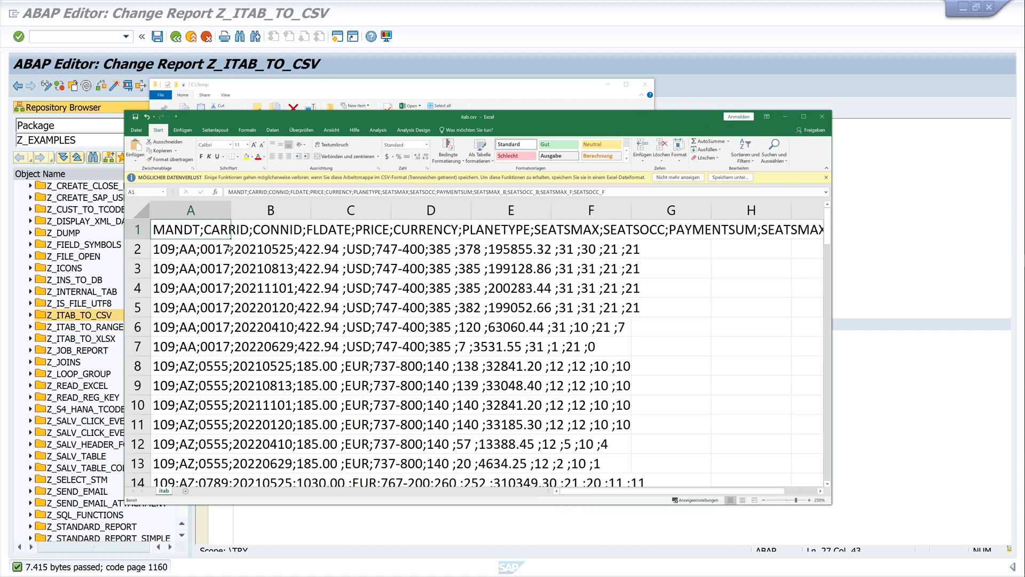
click(191, 248)
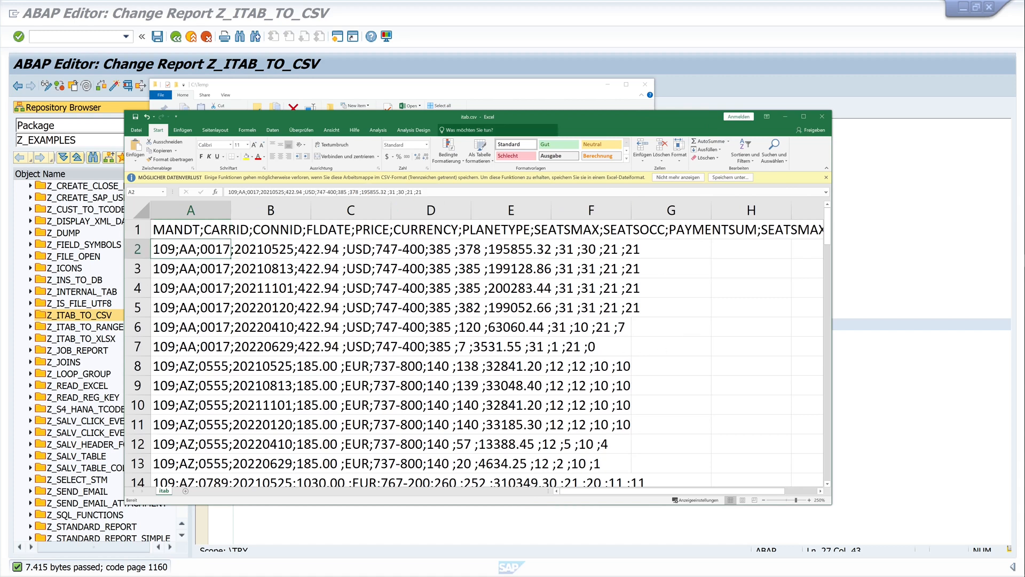
mouse_move(586, 116)
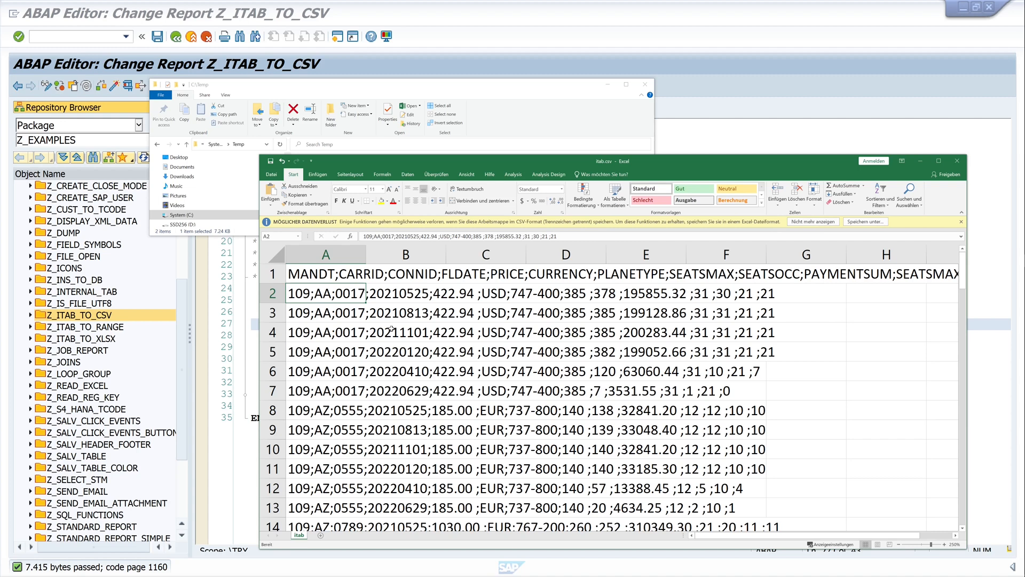
mouse_move(548, 163)
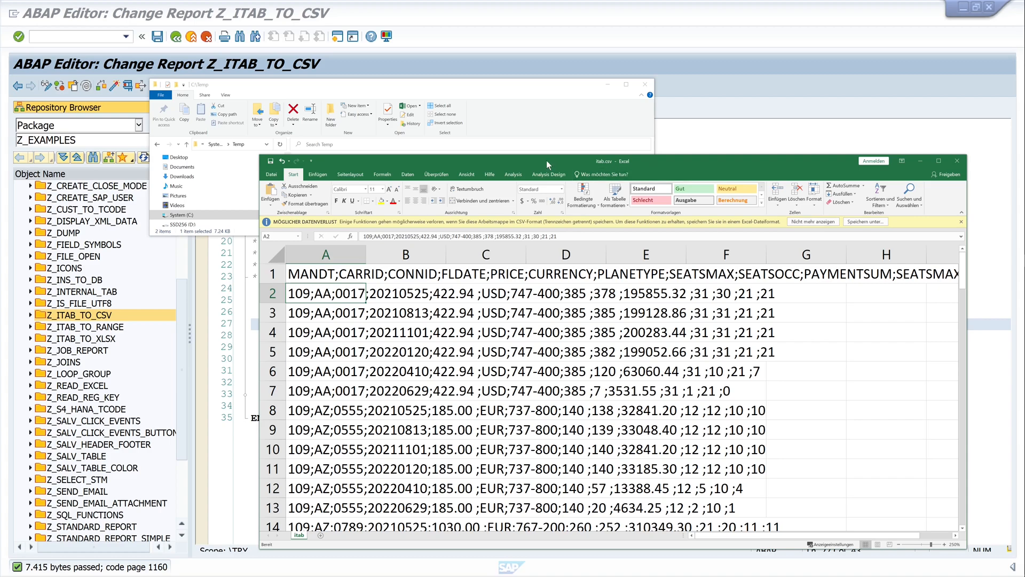